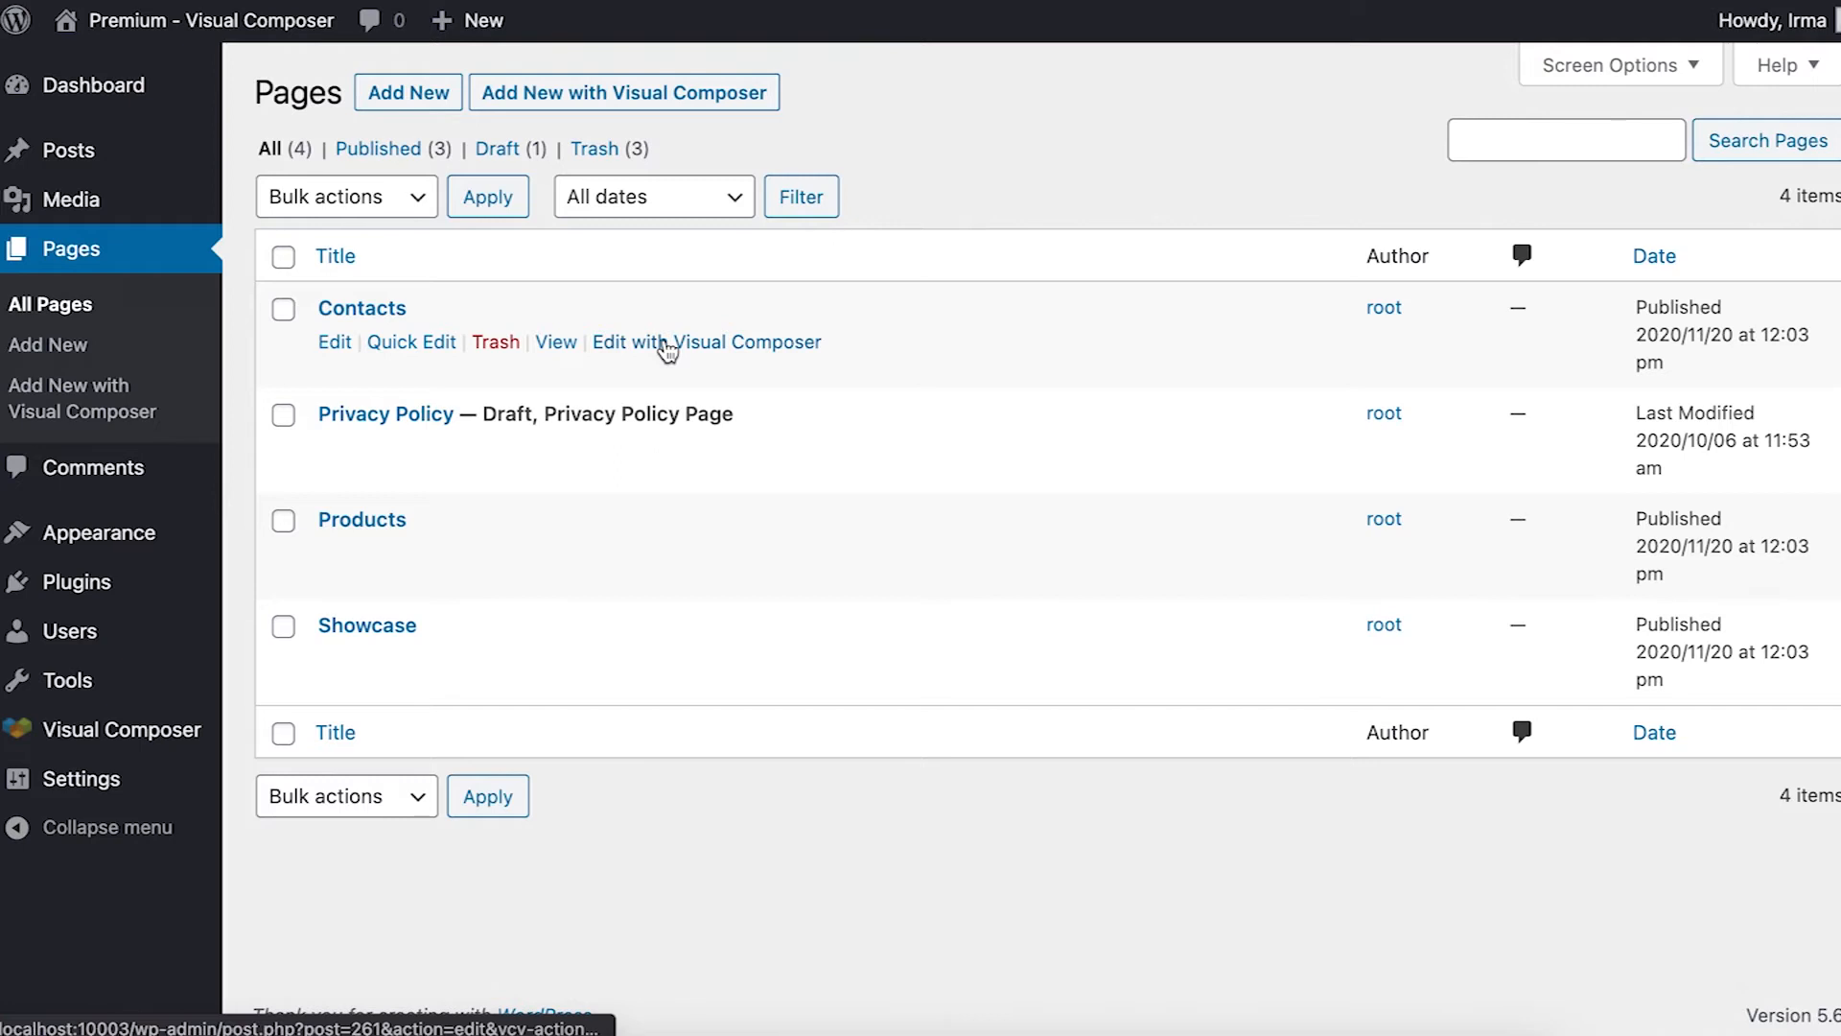
Launch 'Edit with Visual Composer' for the Contacts page from All Pages.
click(706, 342)
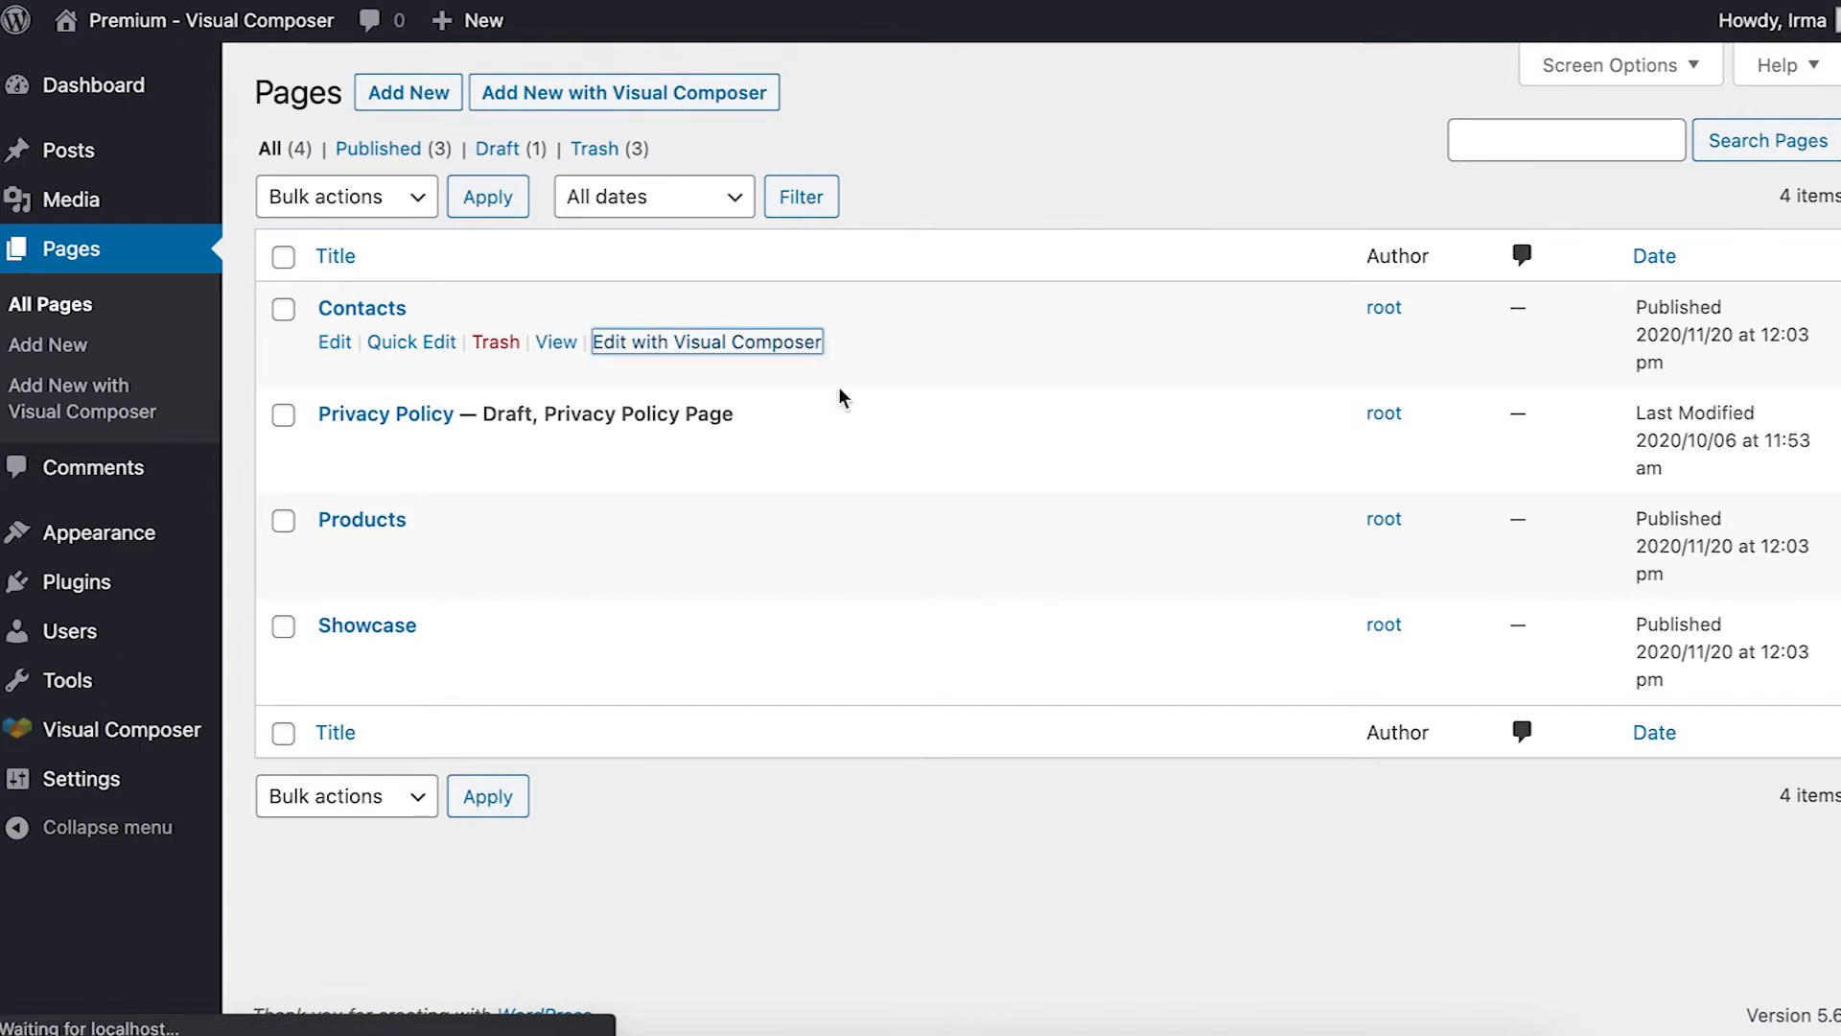
click(707, 341)
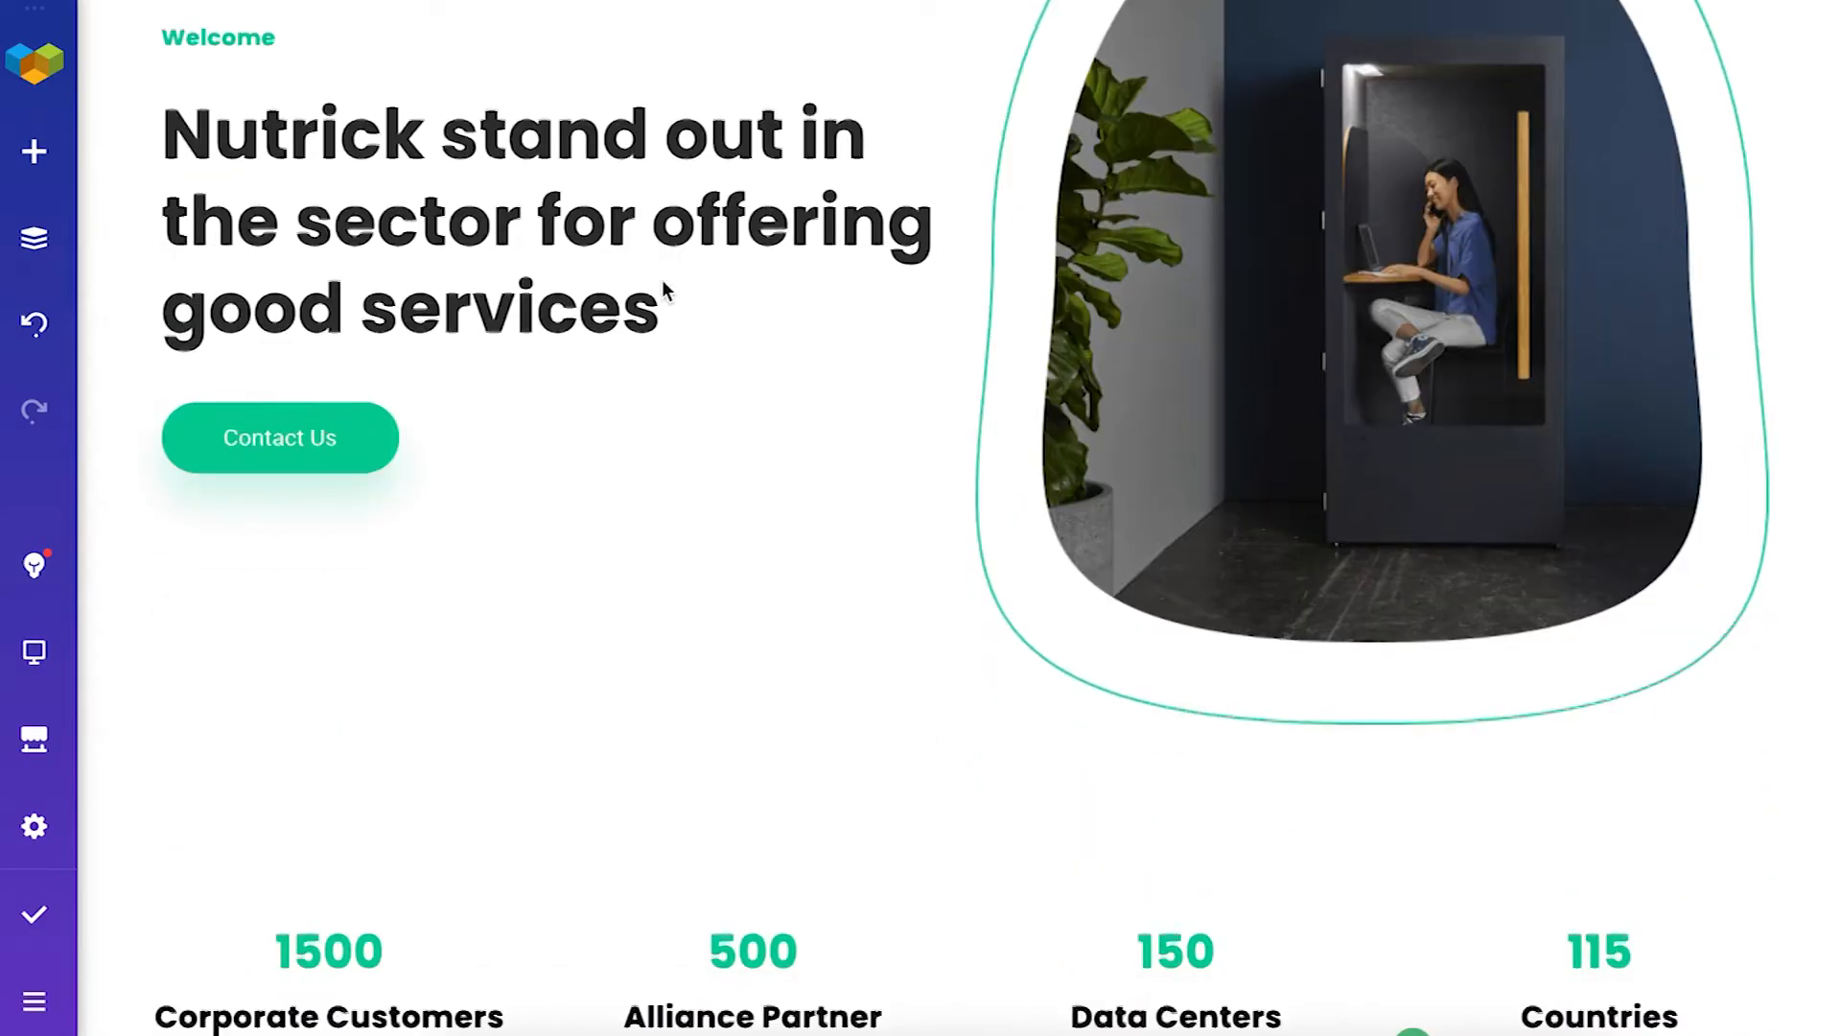
scroll(down, 3)
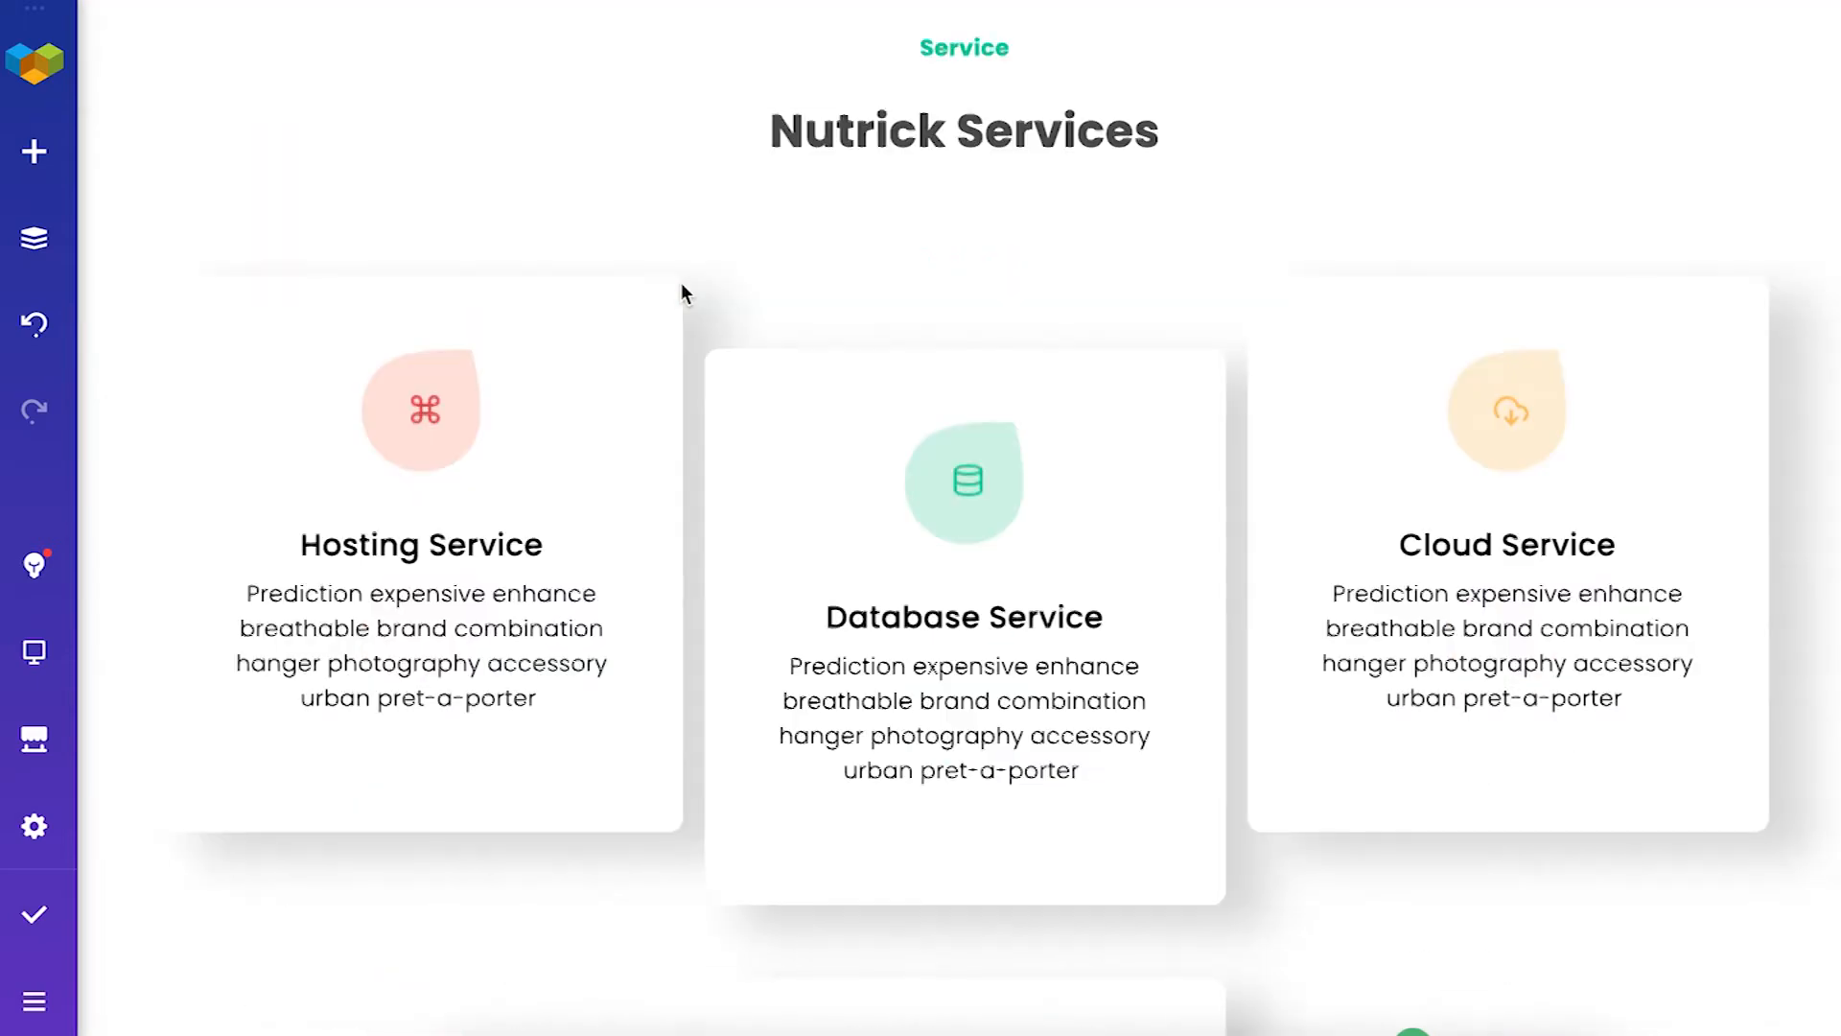
scroll(down, 3)
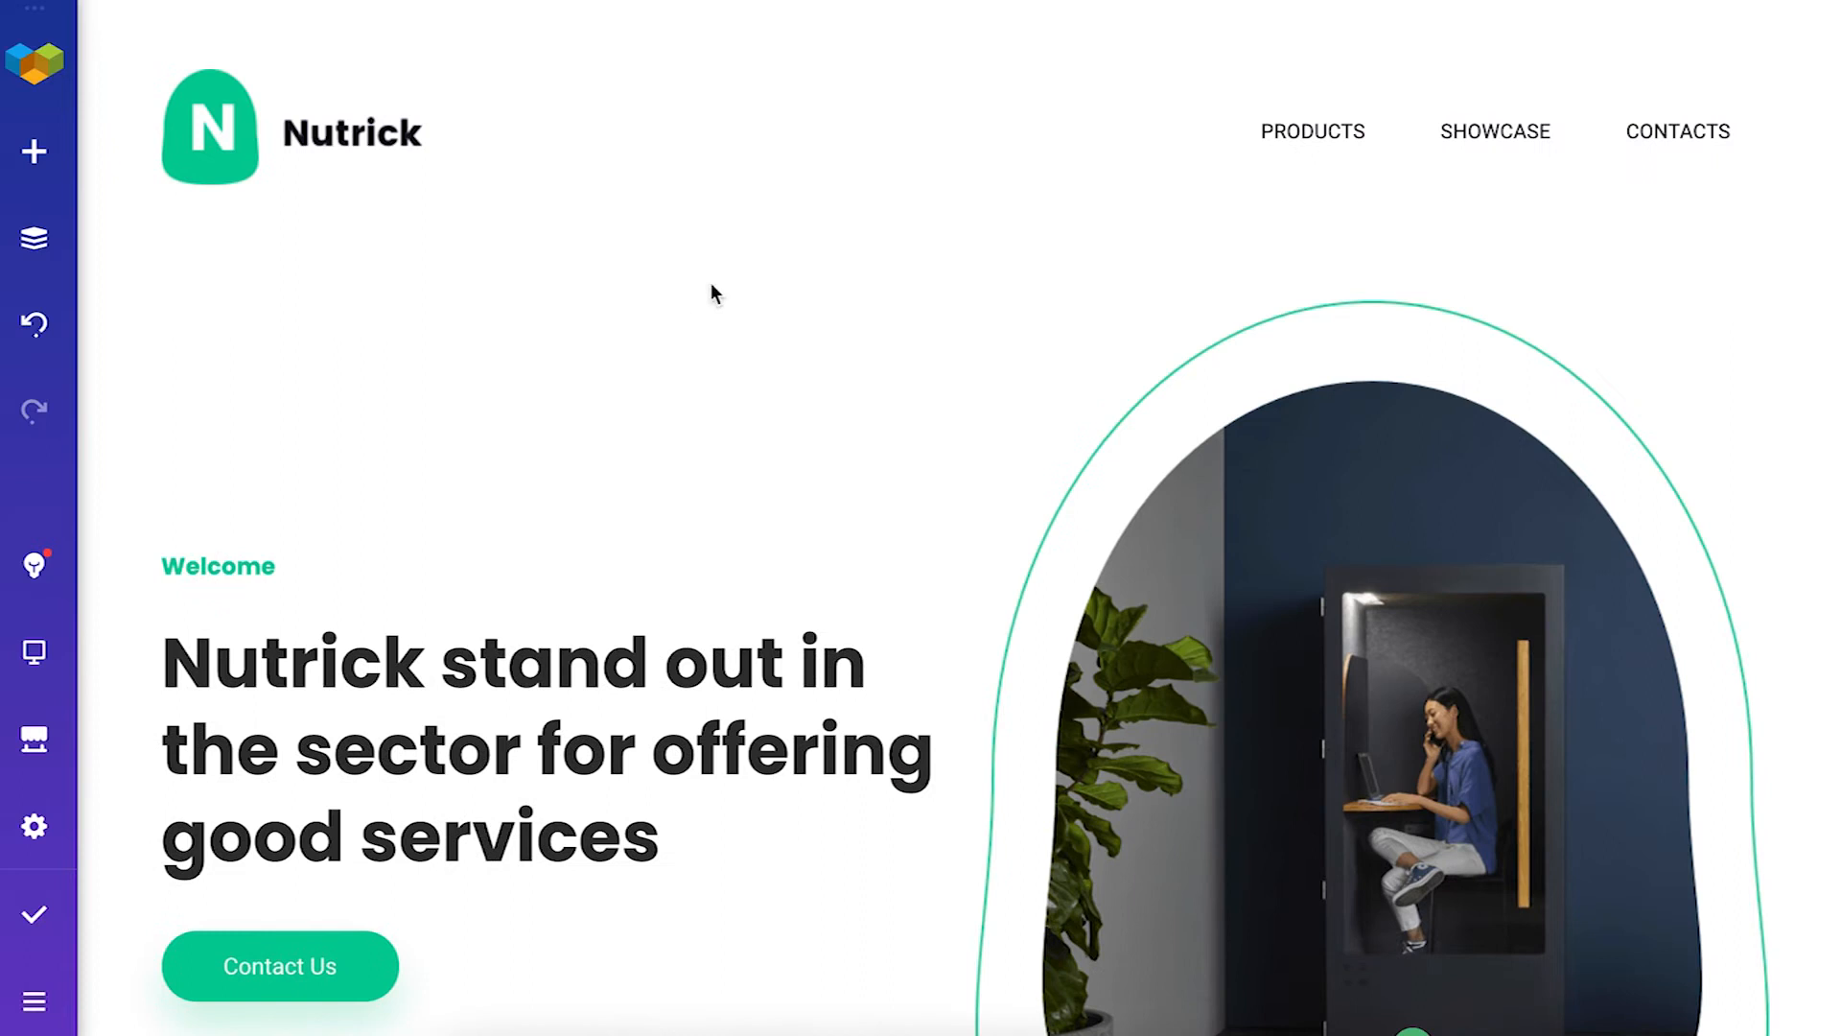
mouse_move(709, 286)
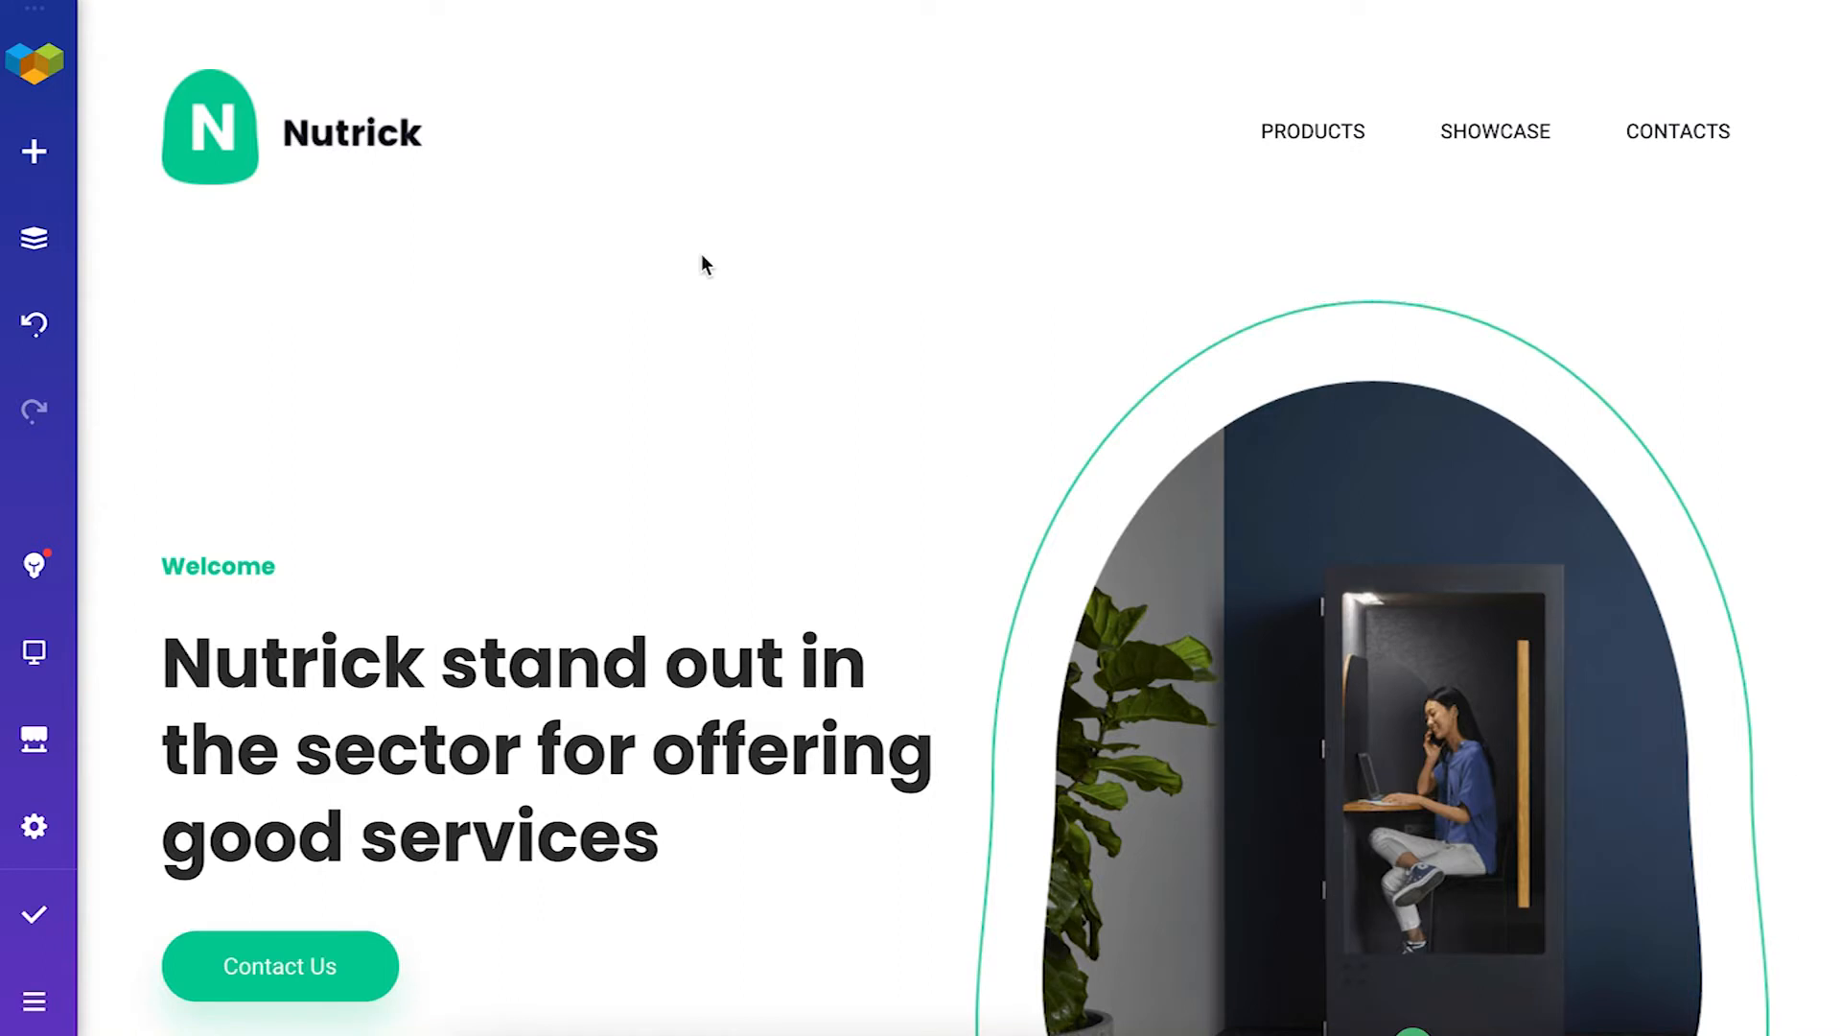
mouse_move(300, 242)
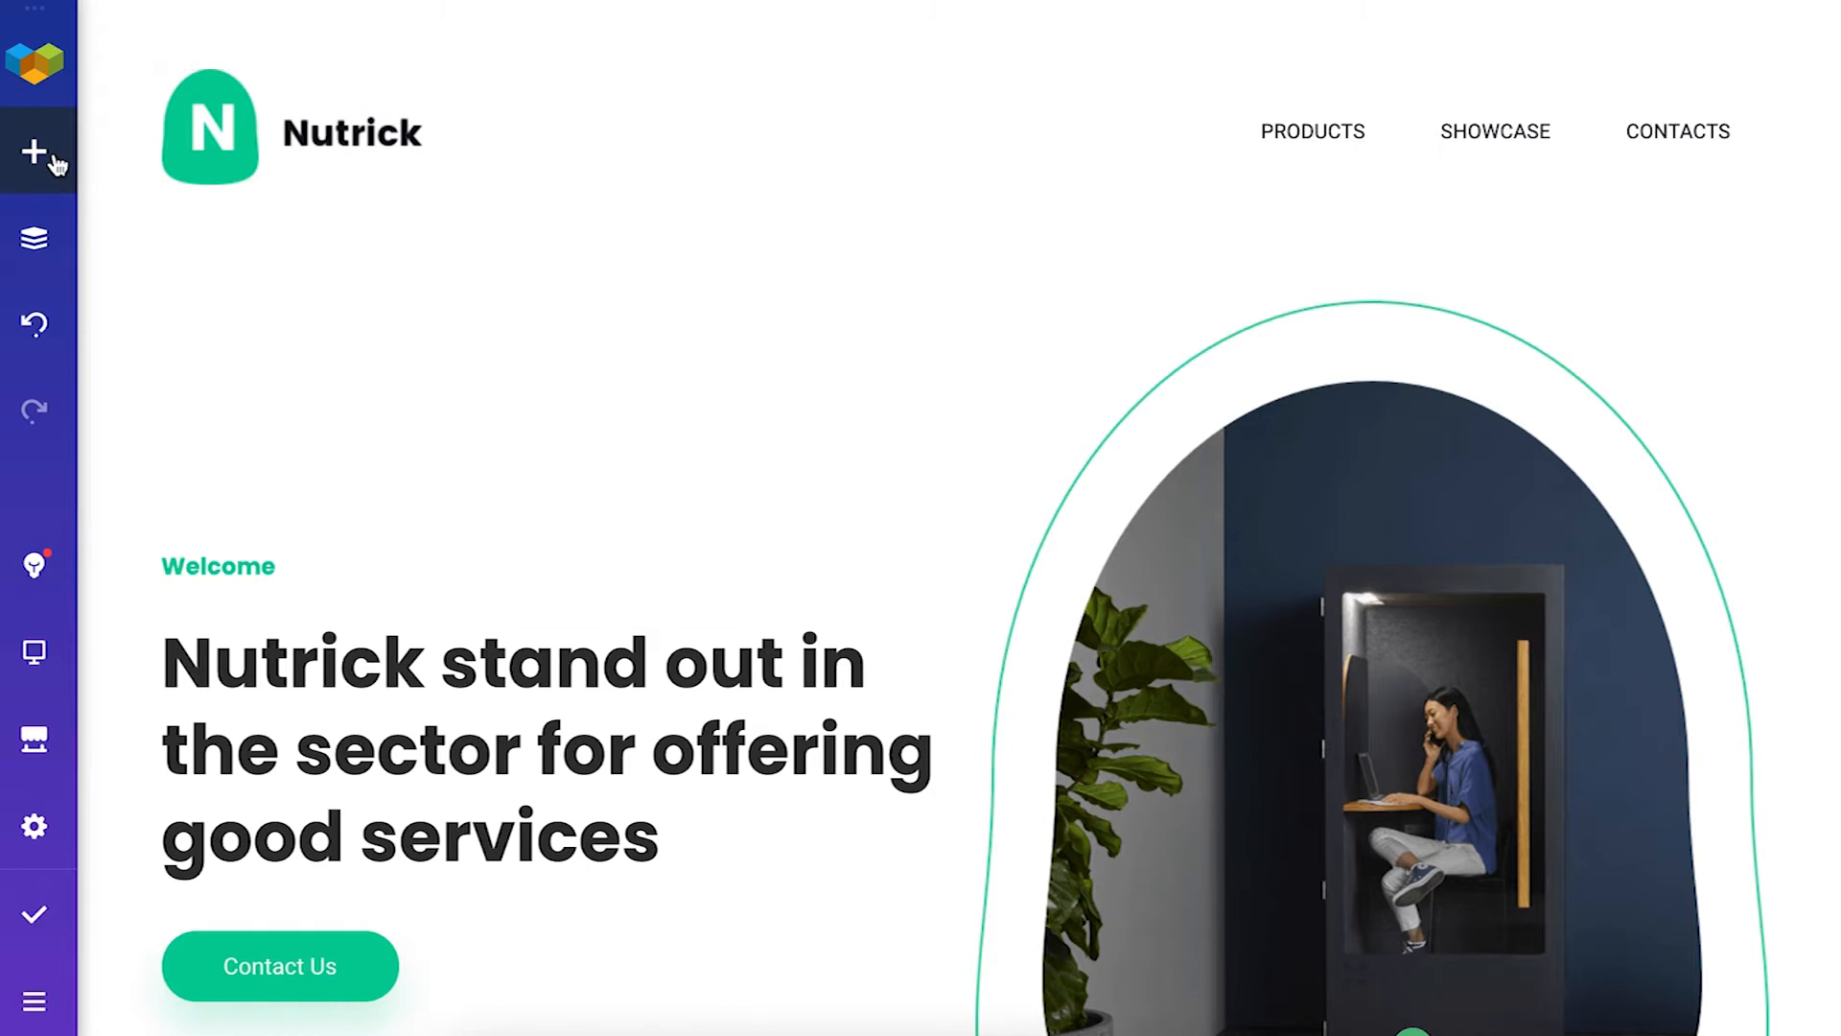
click(32, 149)
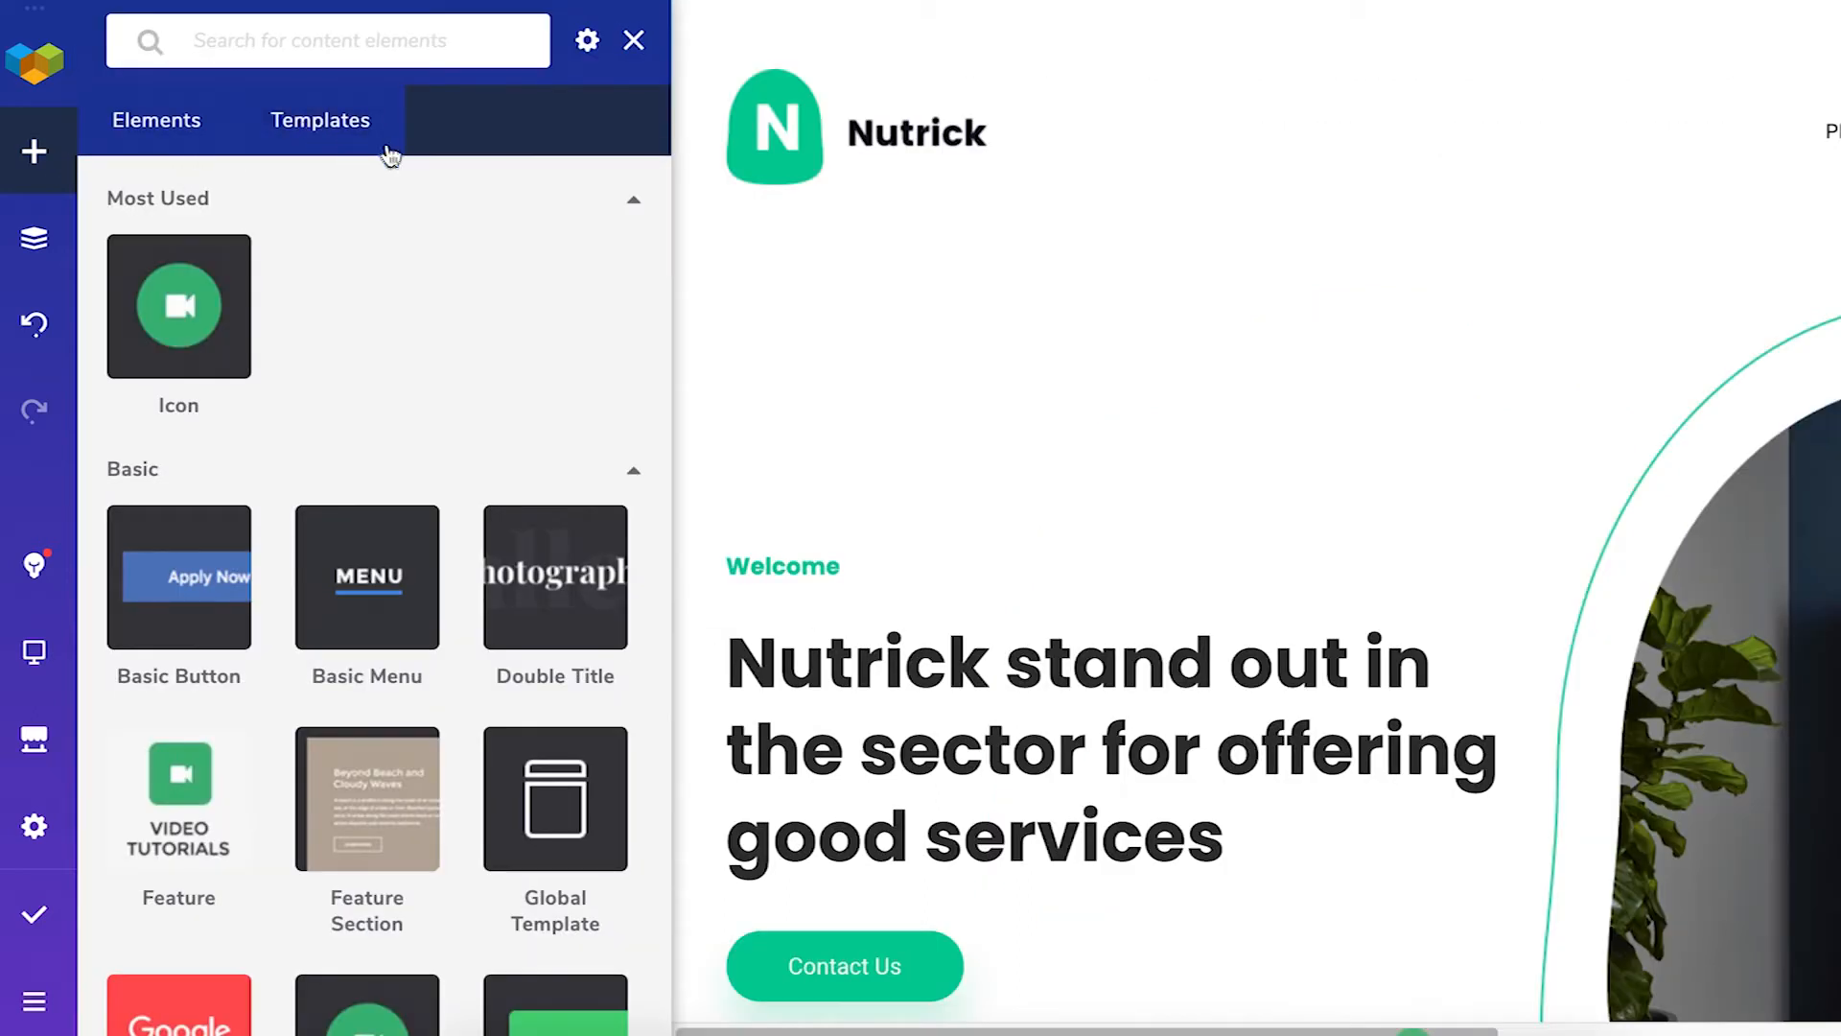
click(320, 120)
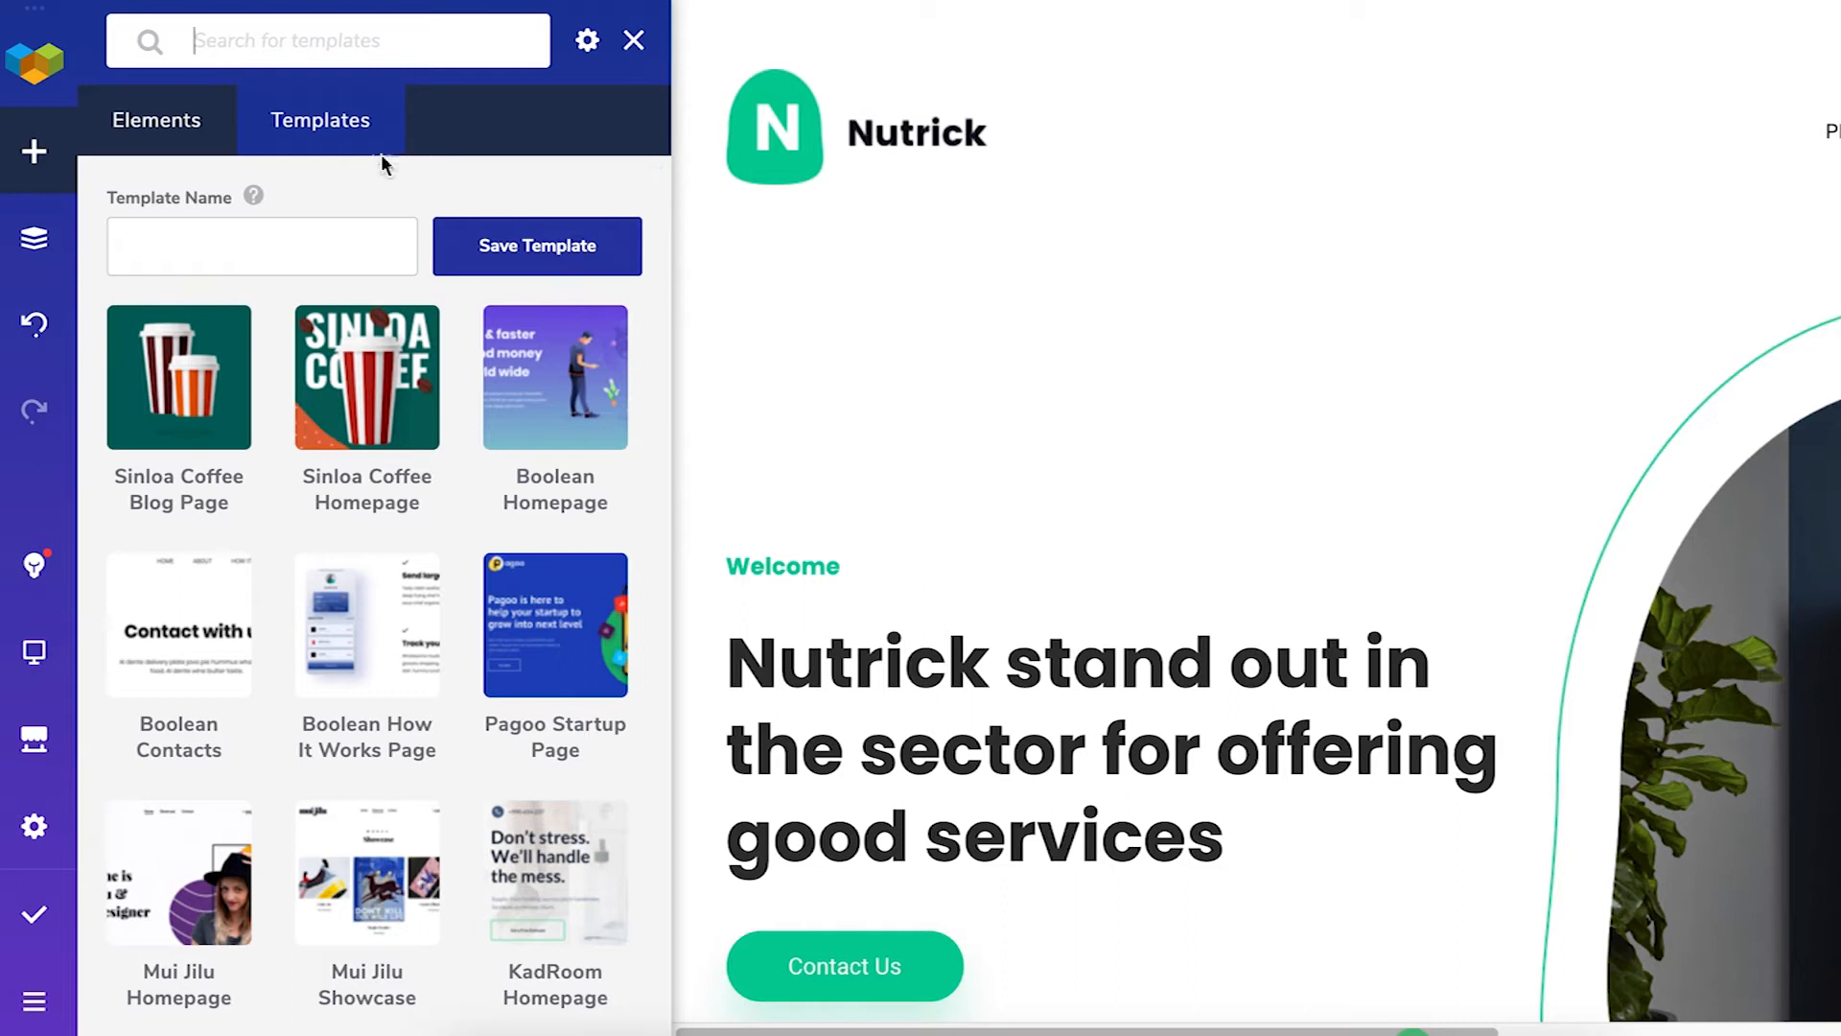
click(33, 239)
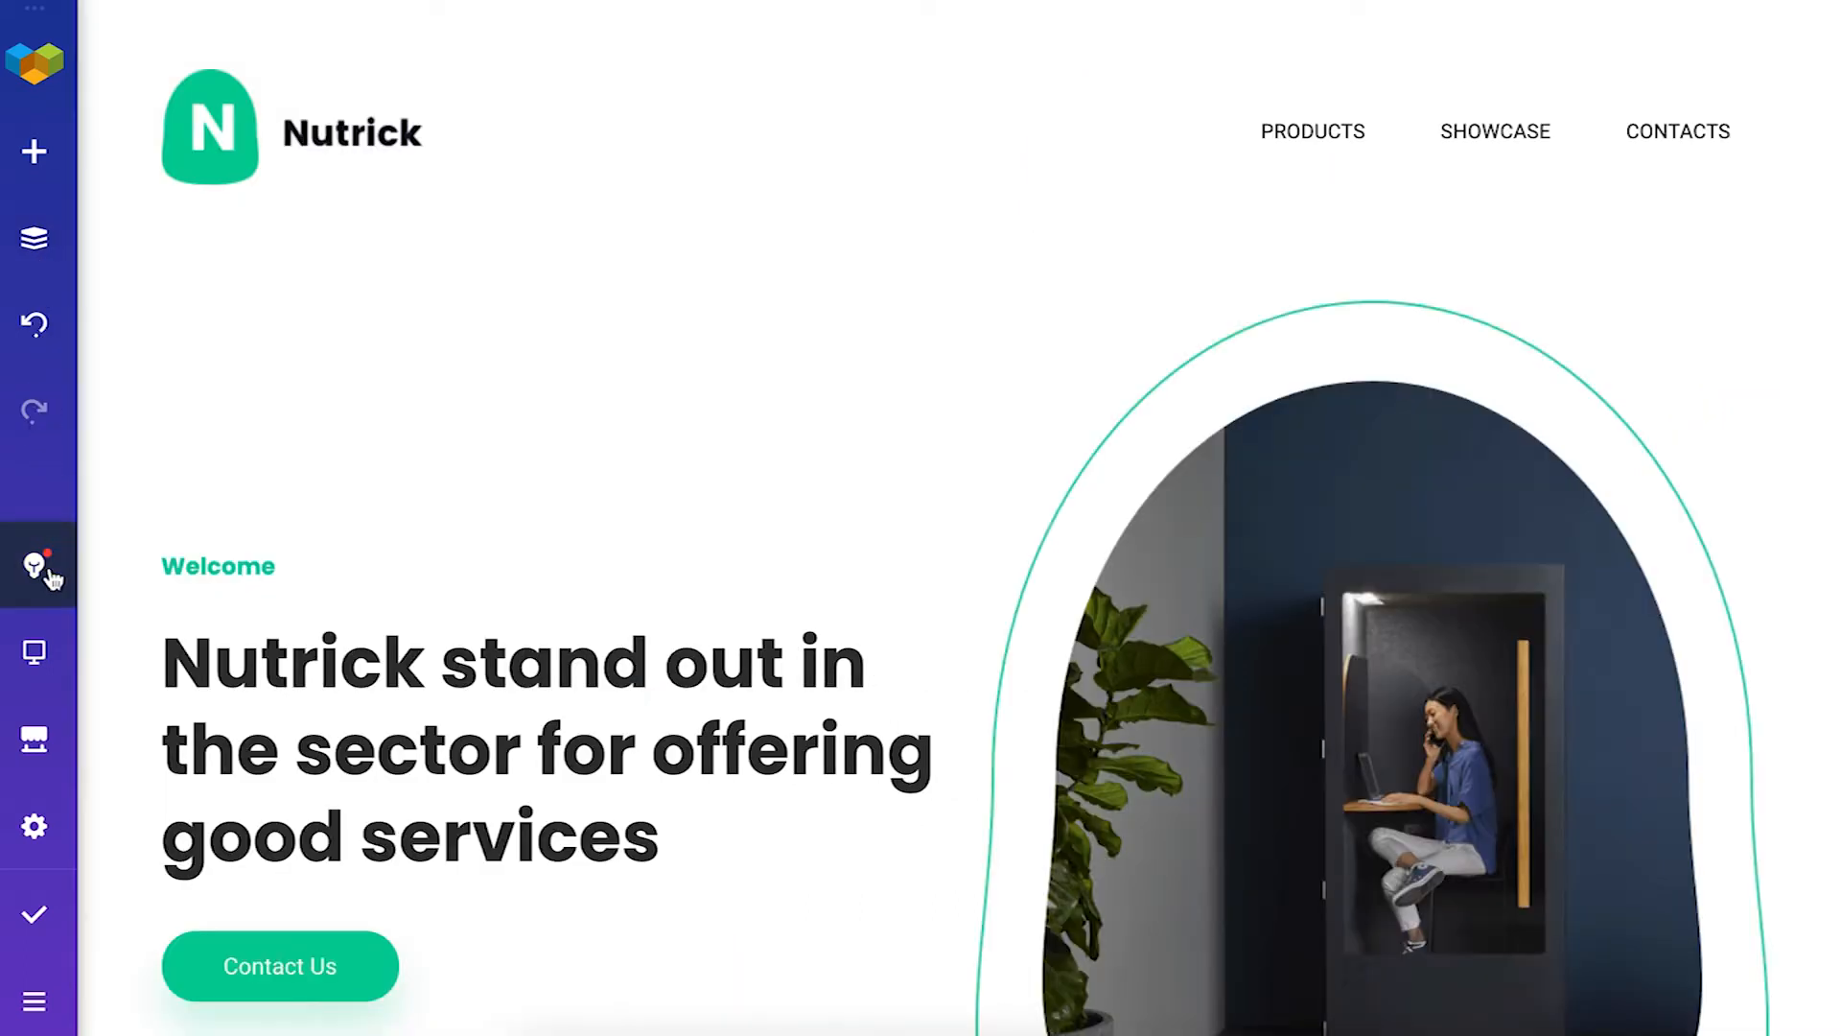
click(34, 561)
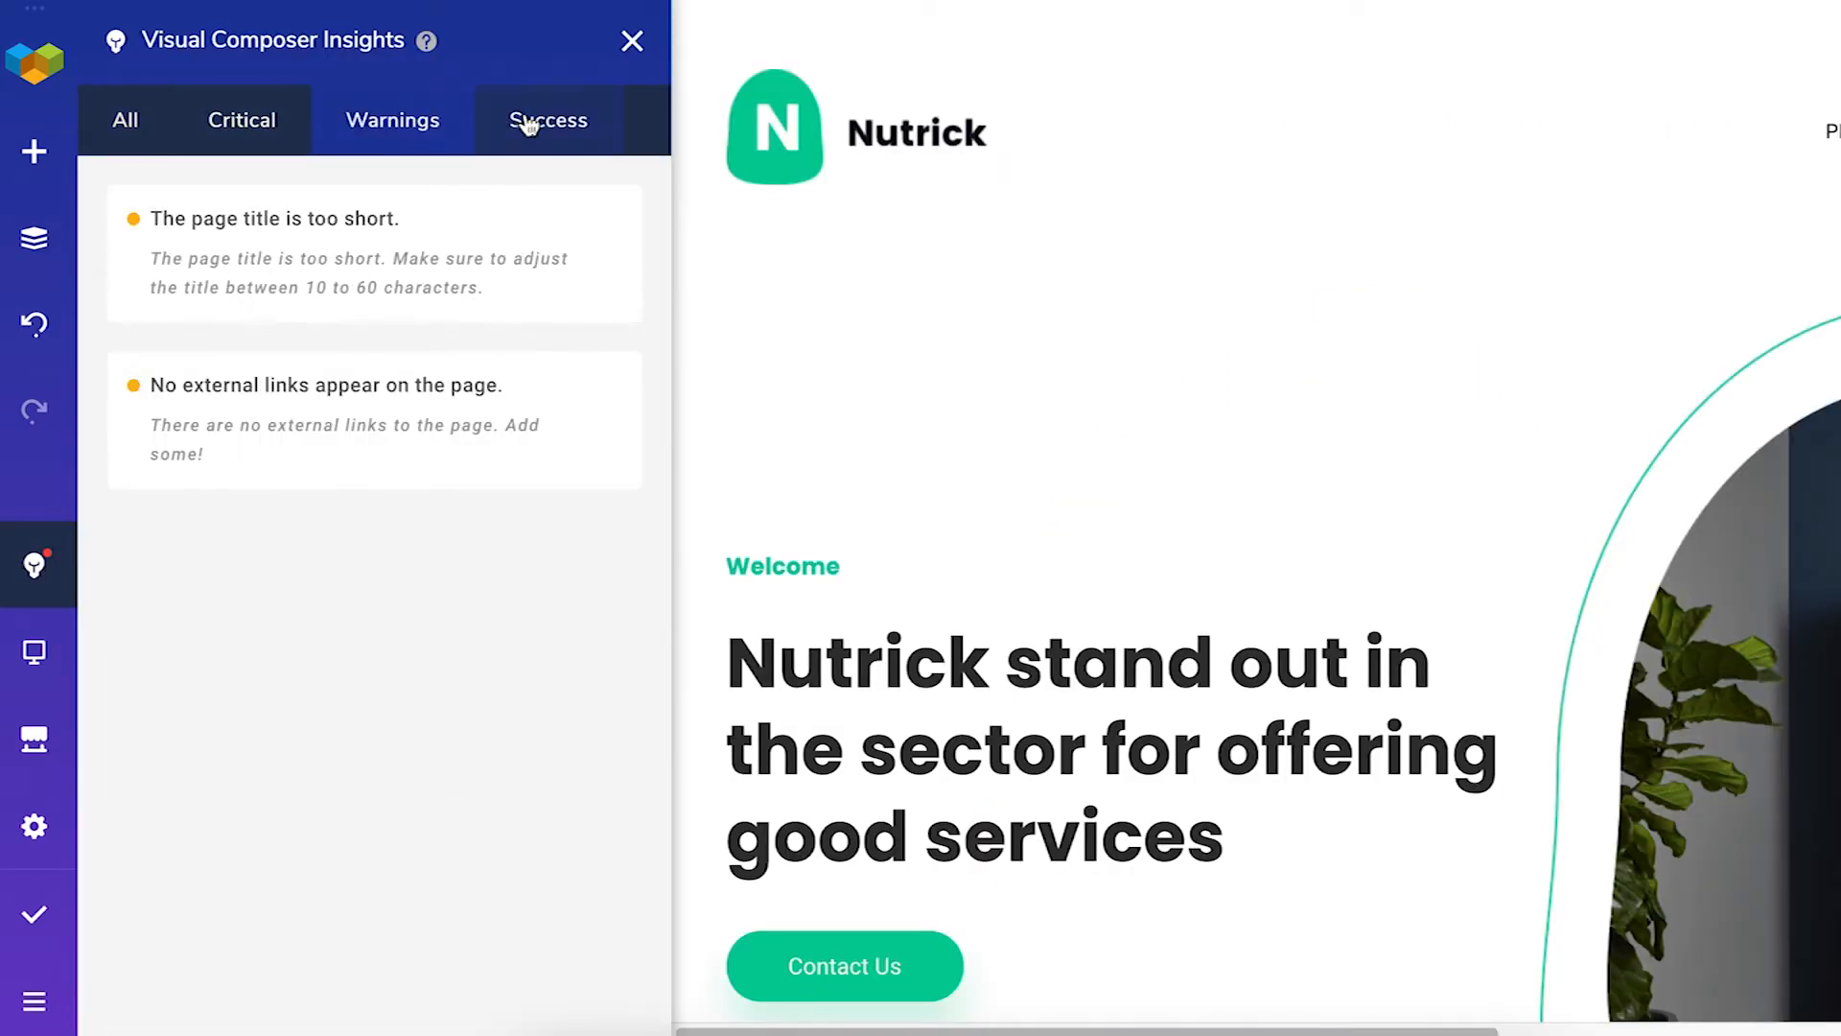
click(546, 120)
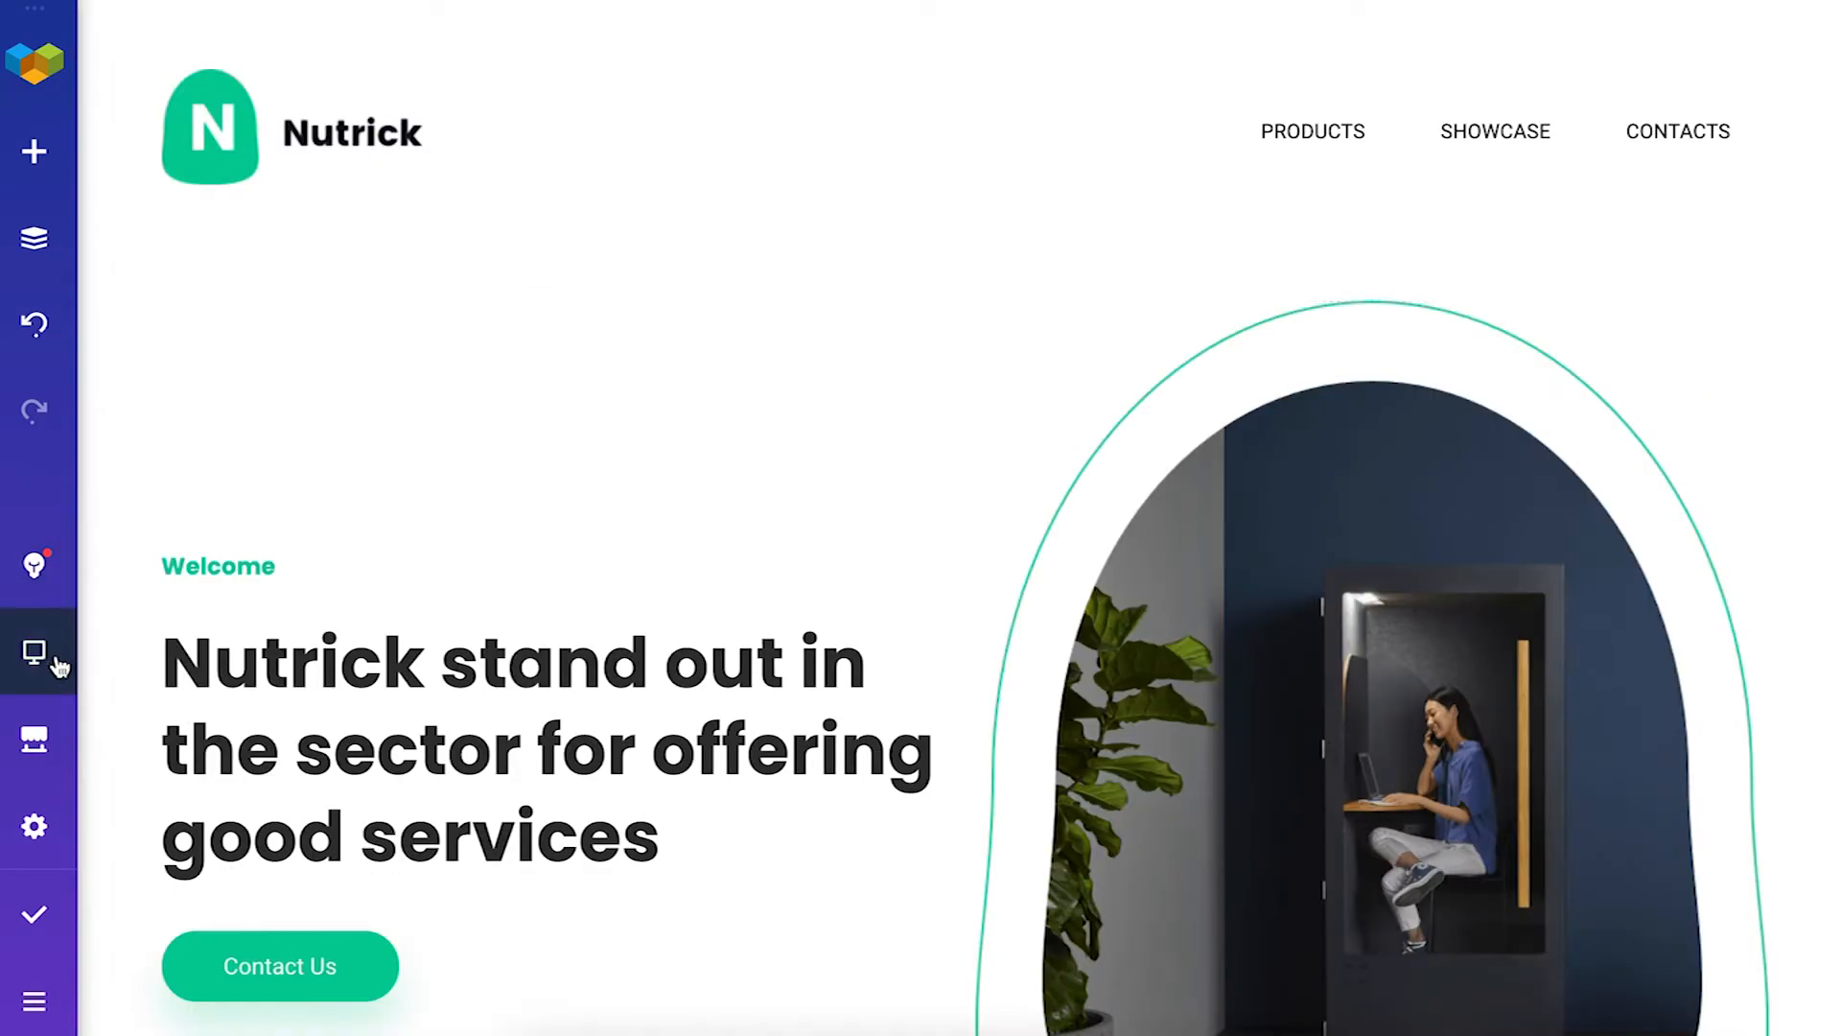
click(35, 653)
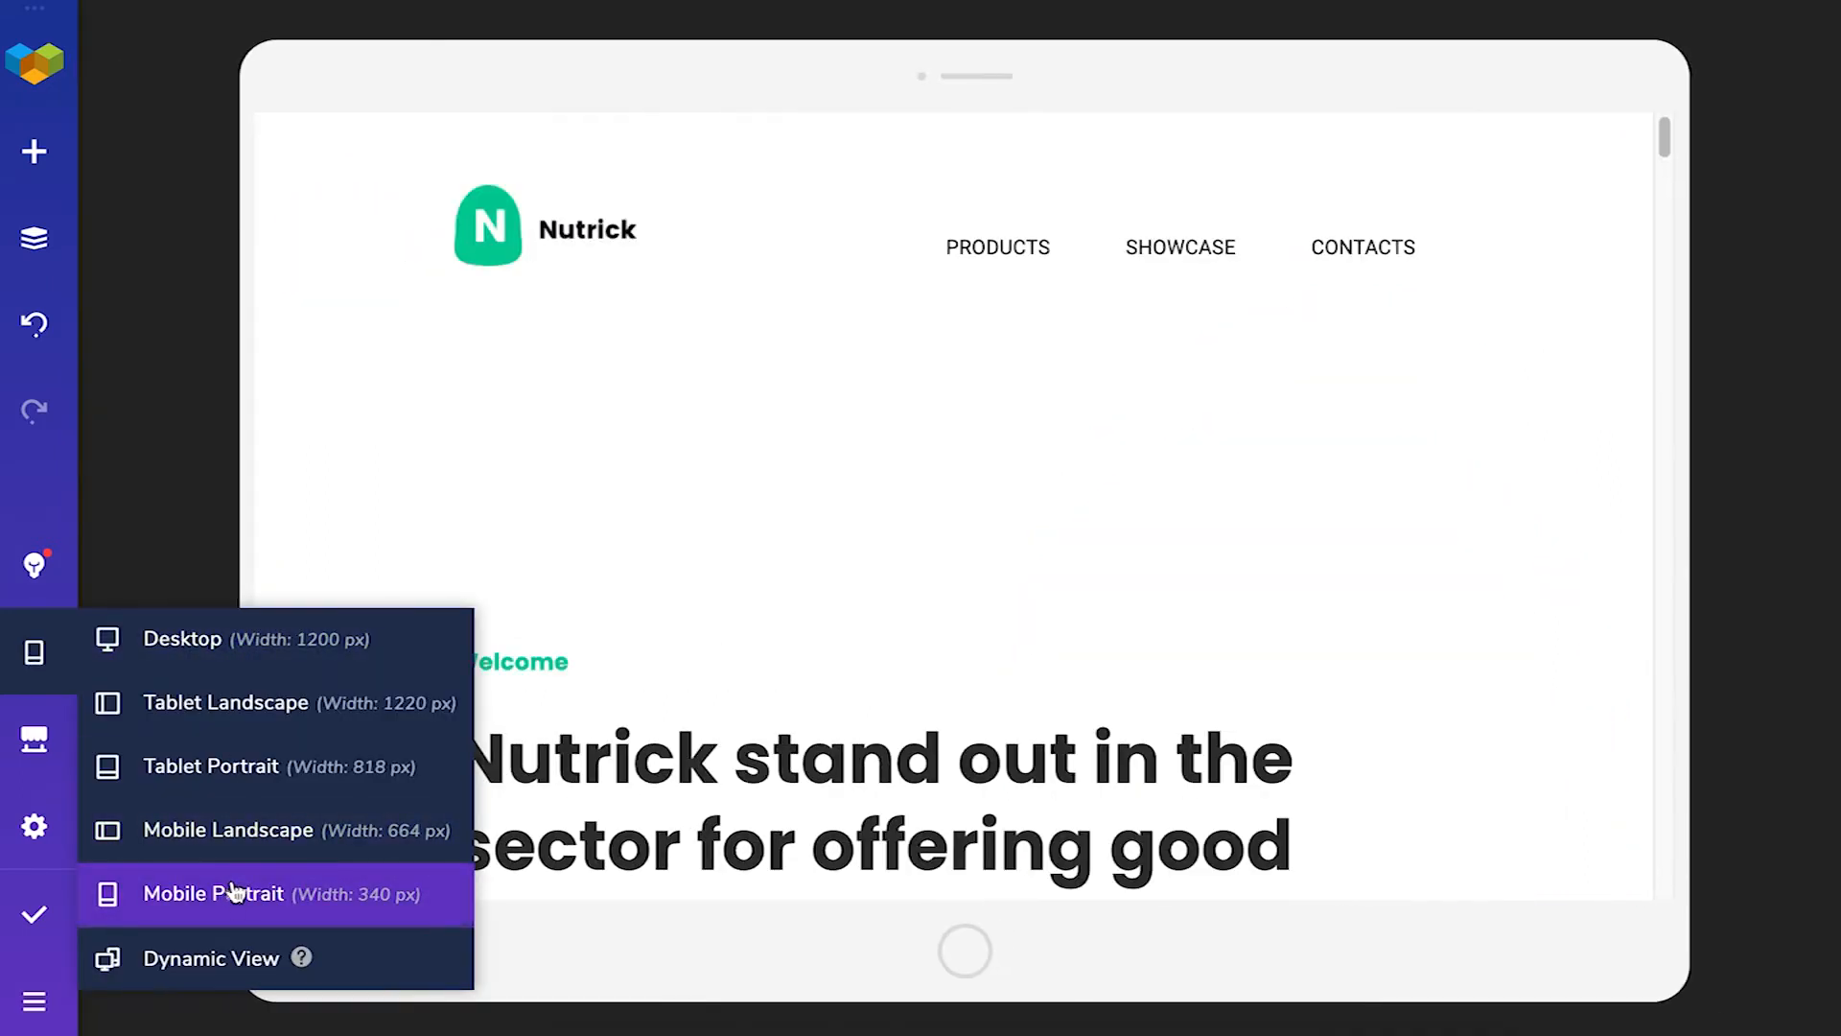
click(213, 893)
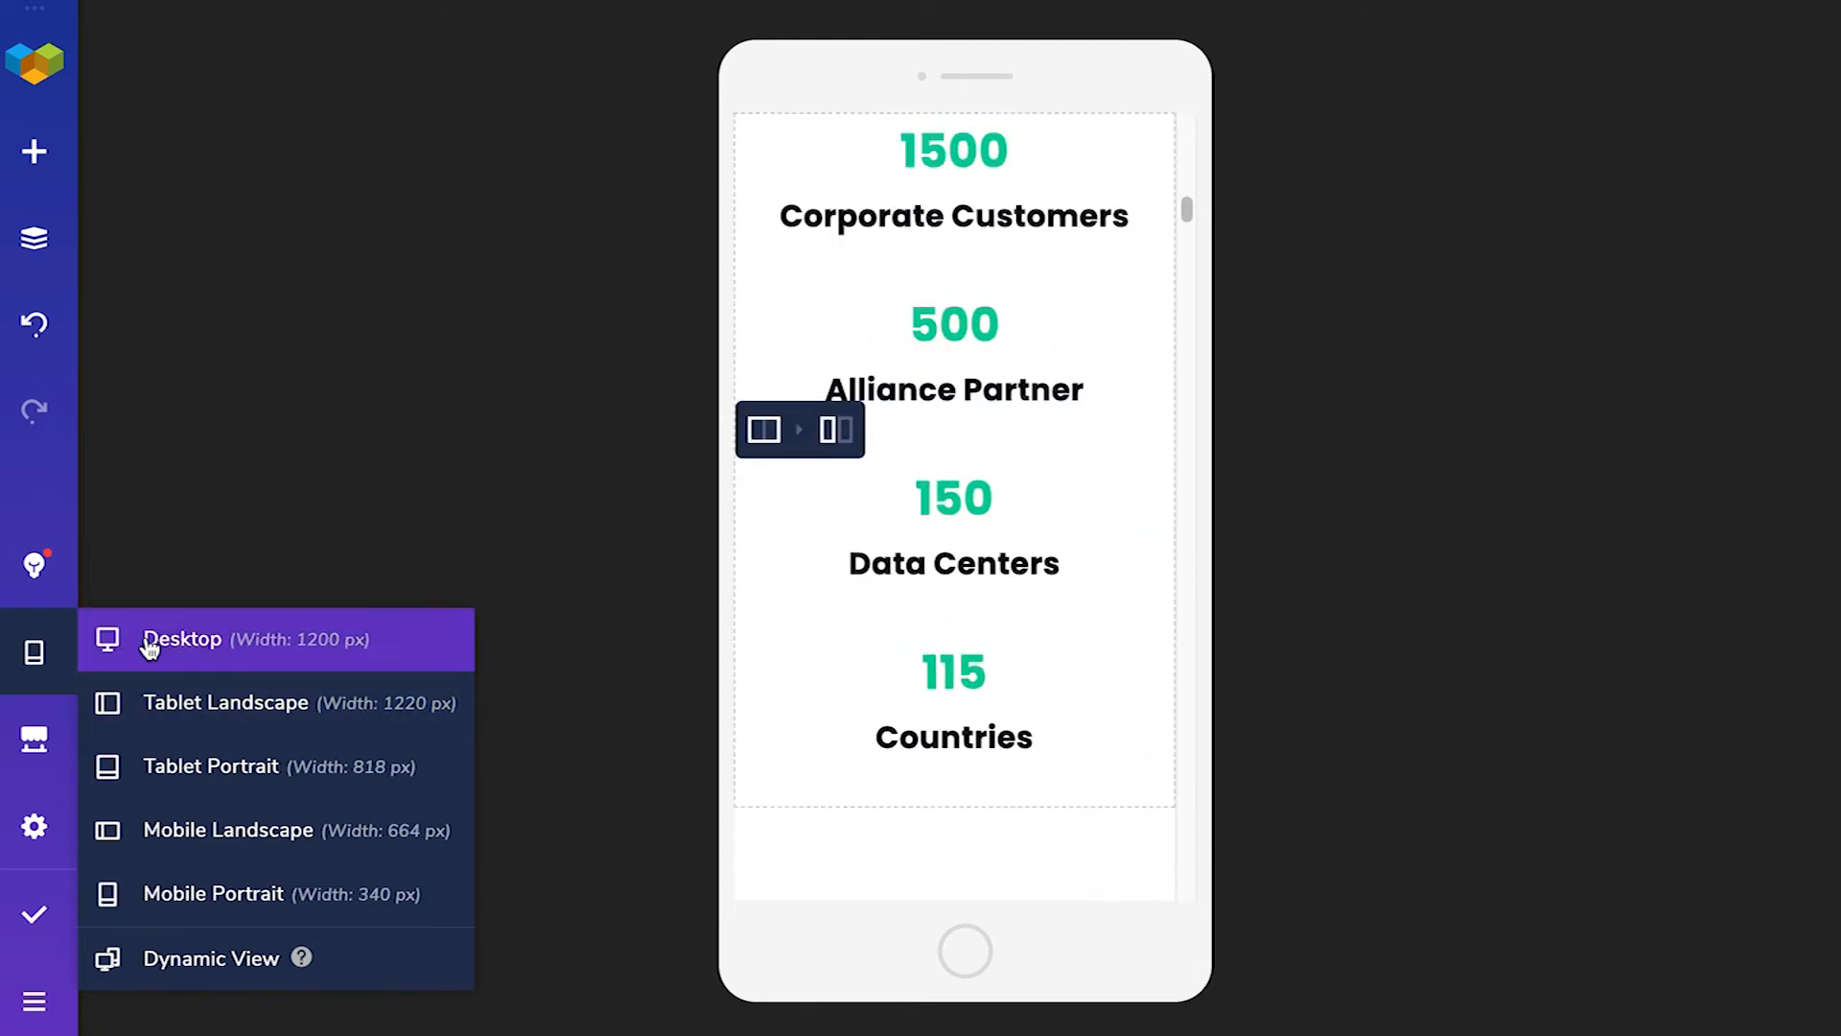
click(182, 639)
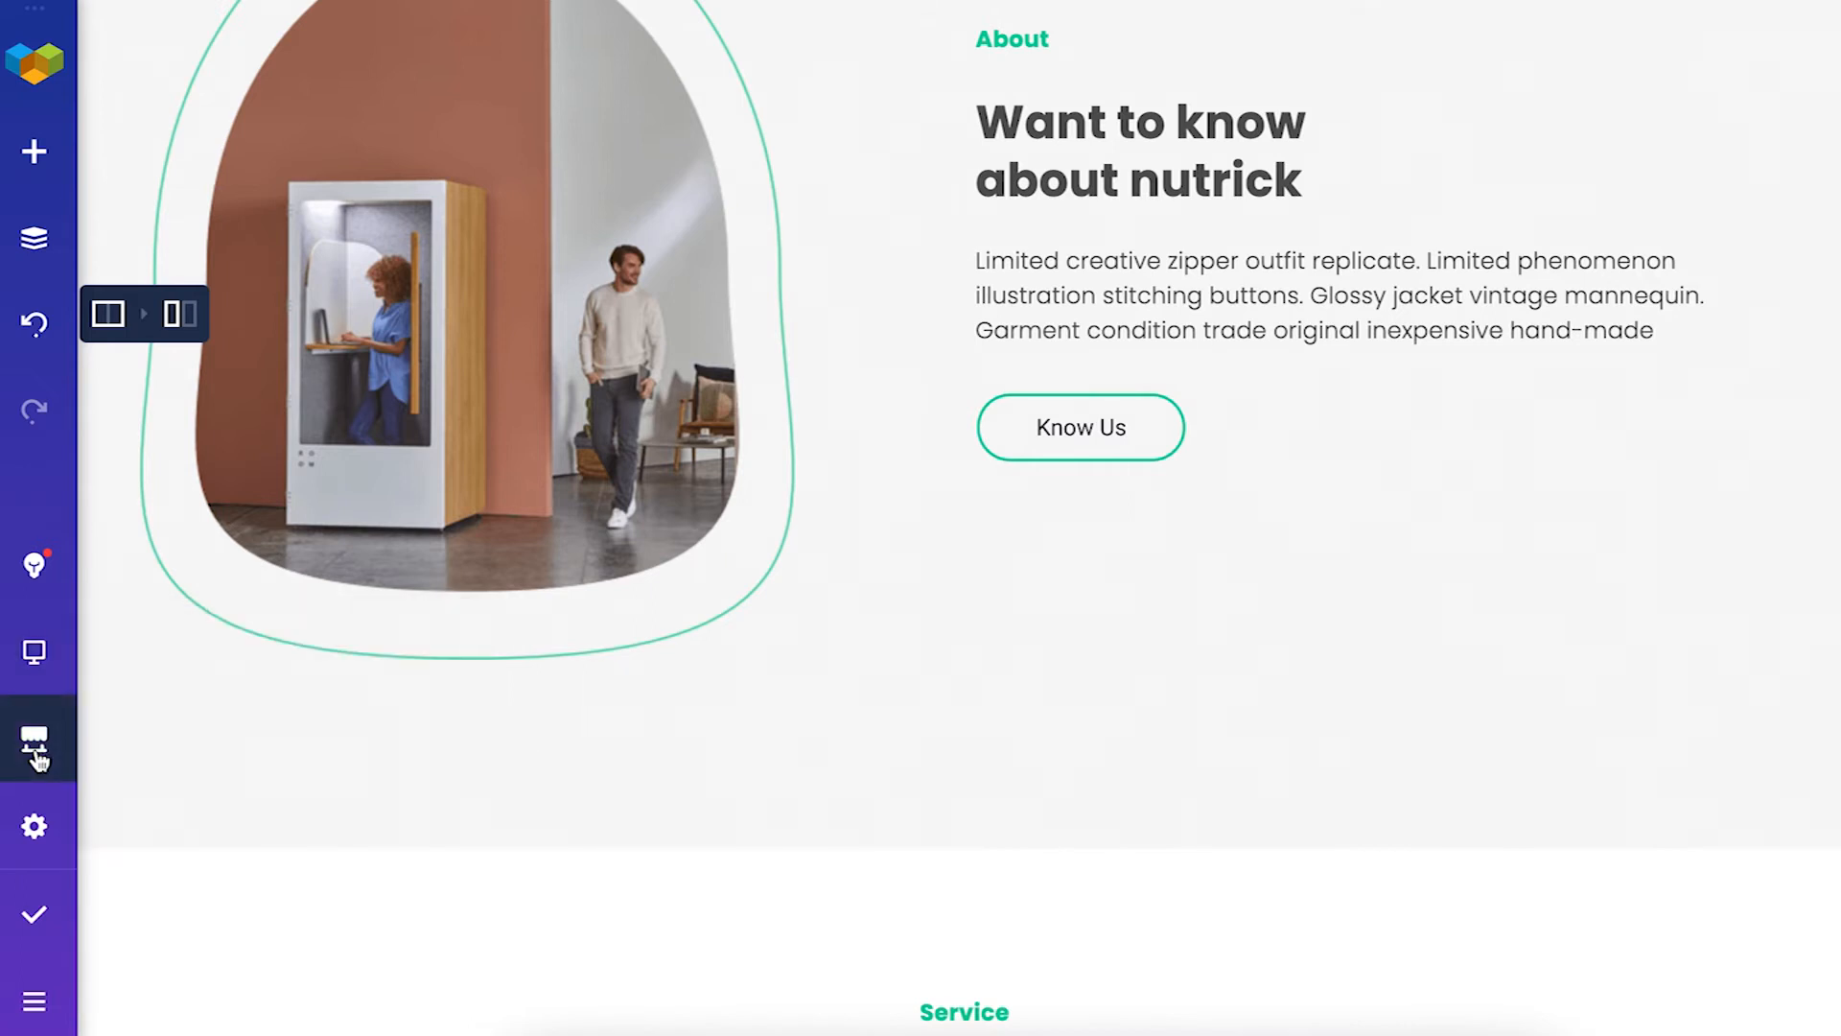
Browse the content hub's templates, then its Addons and Unsplash photo tabs.
click(32, 742)
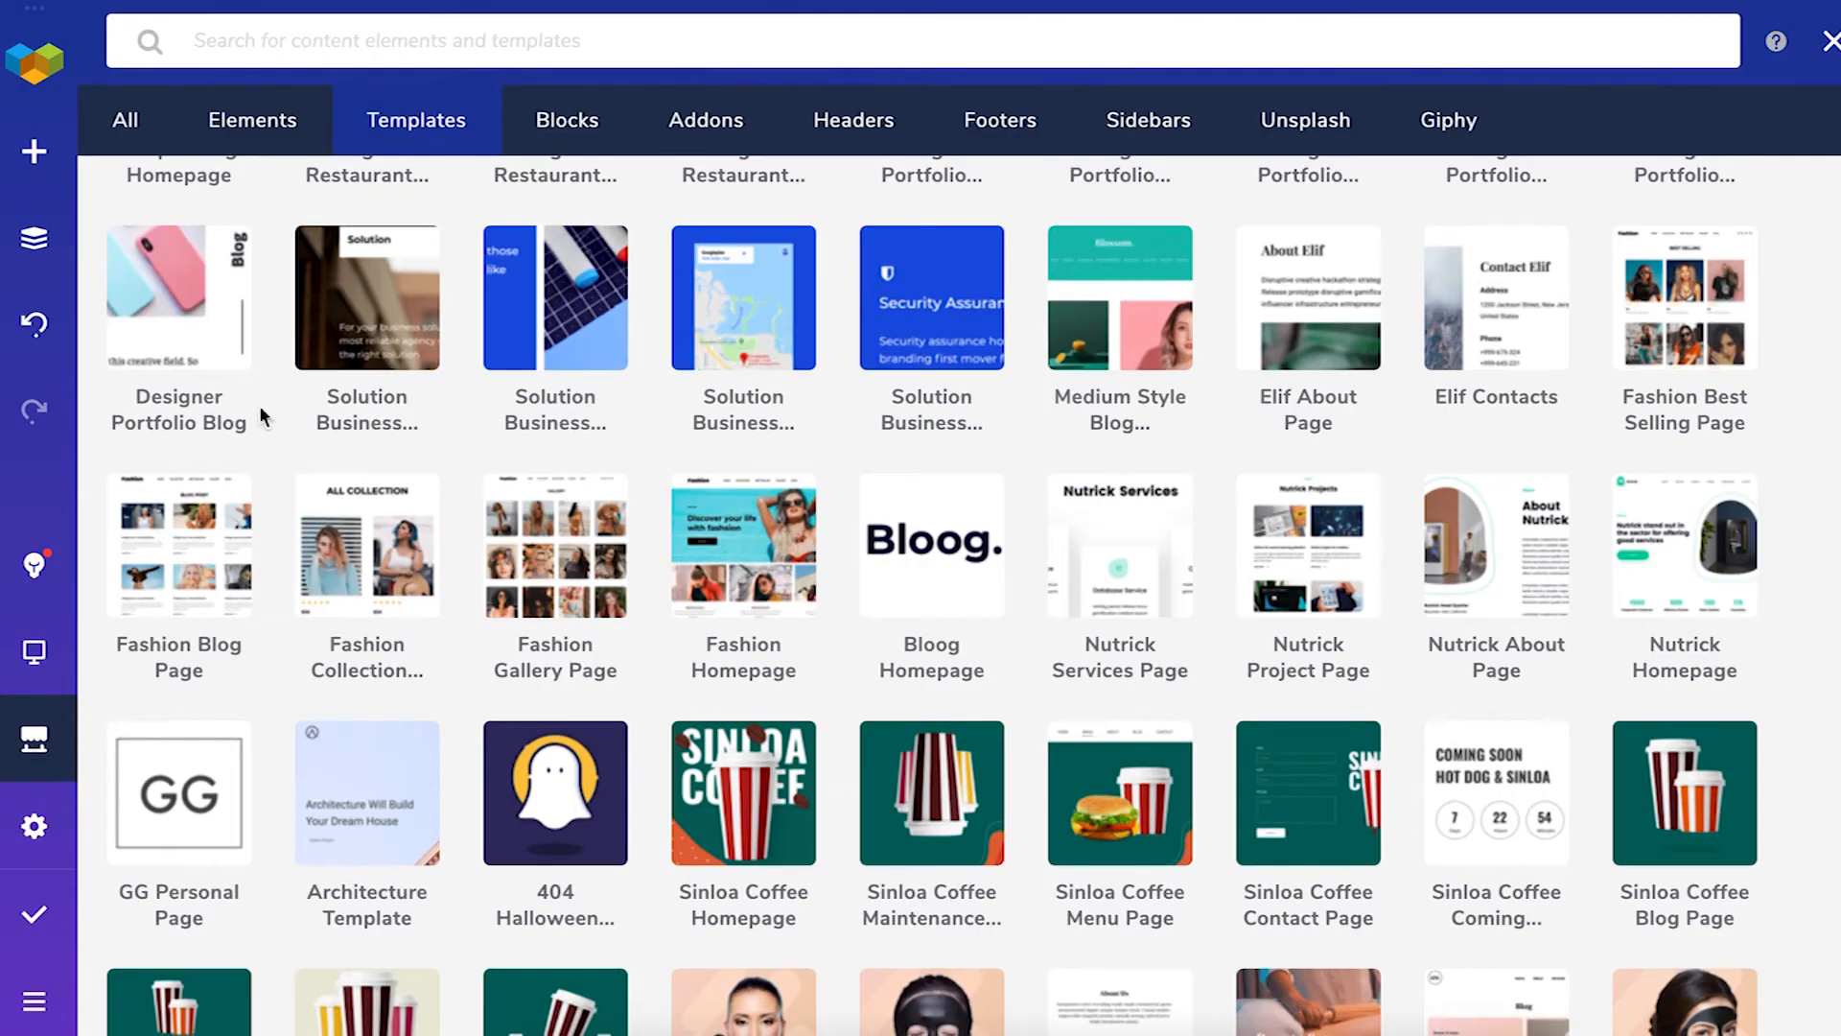
click(706, 120)
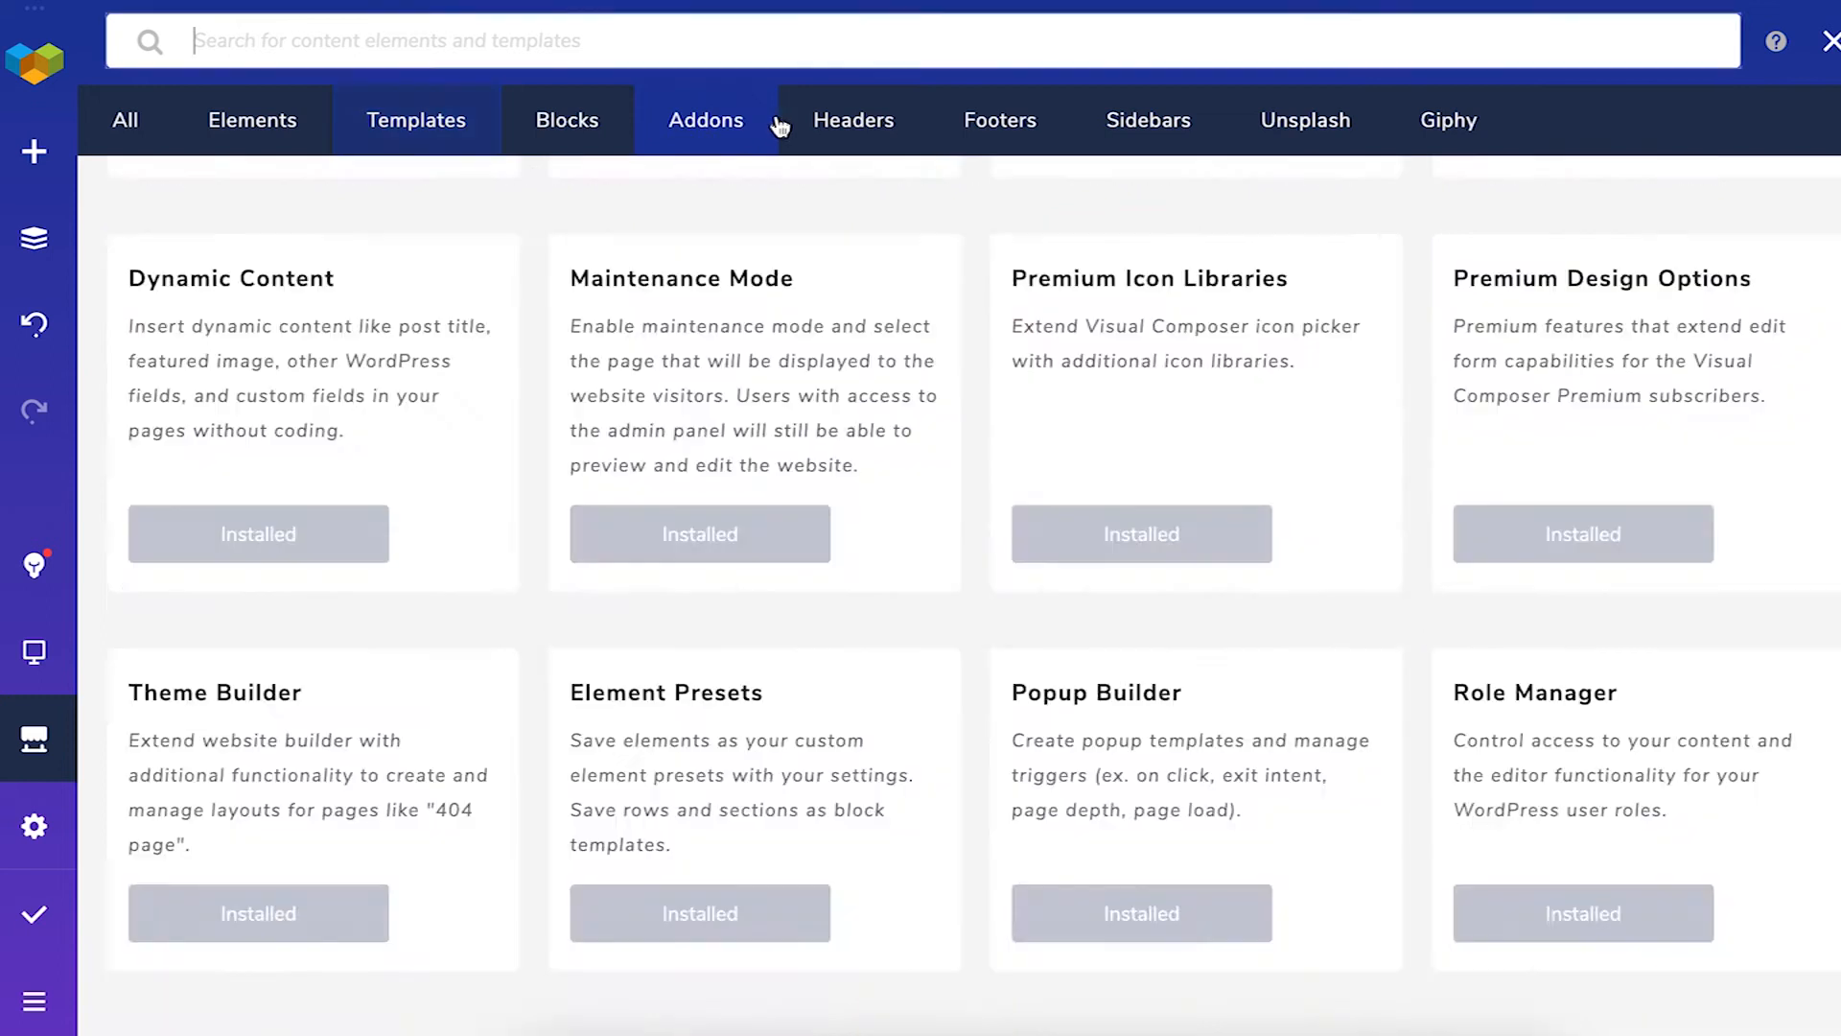
click(1304, 120)
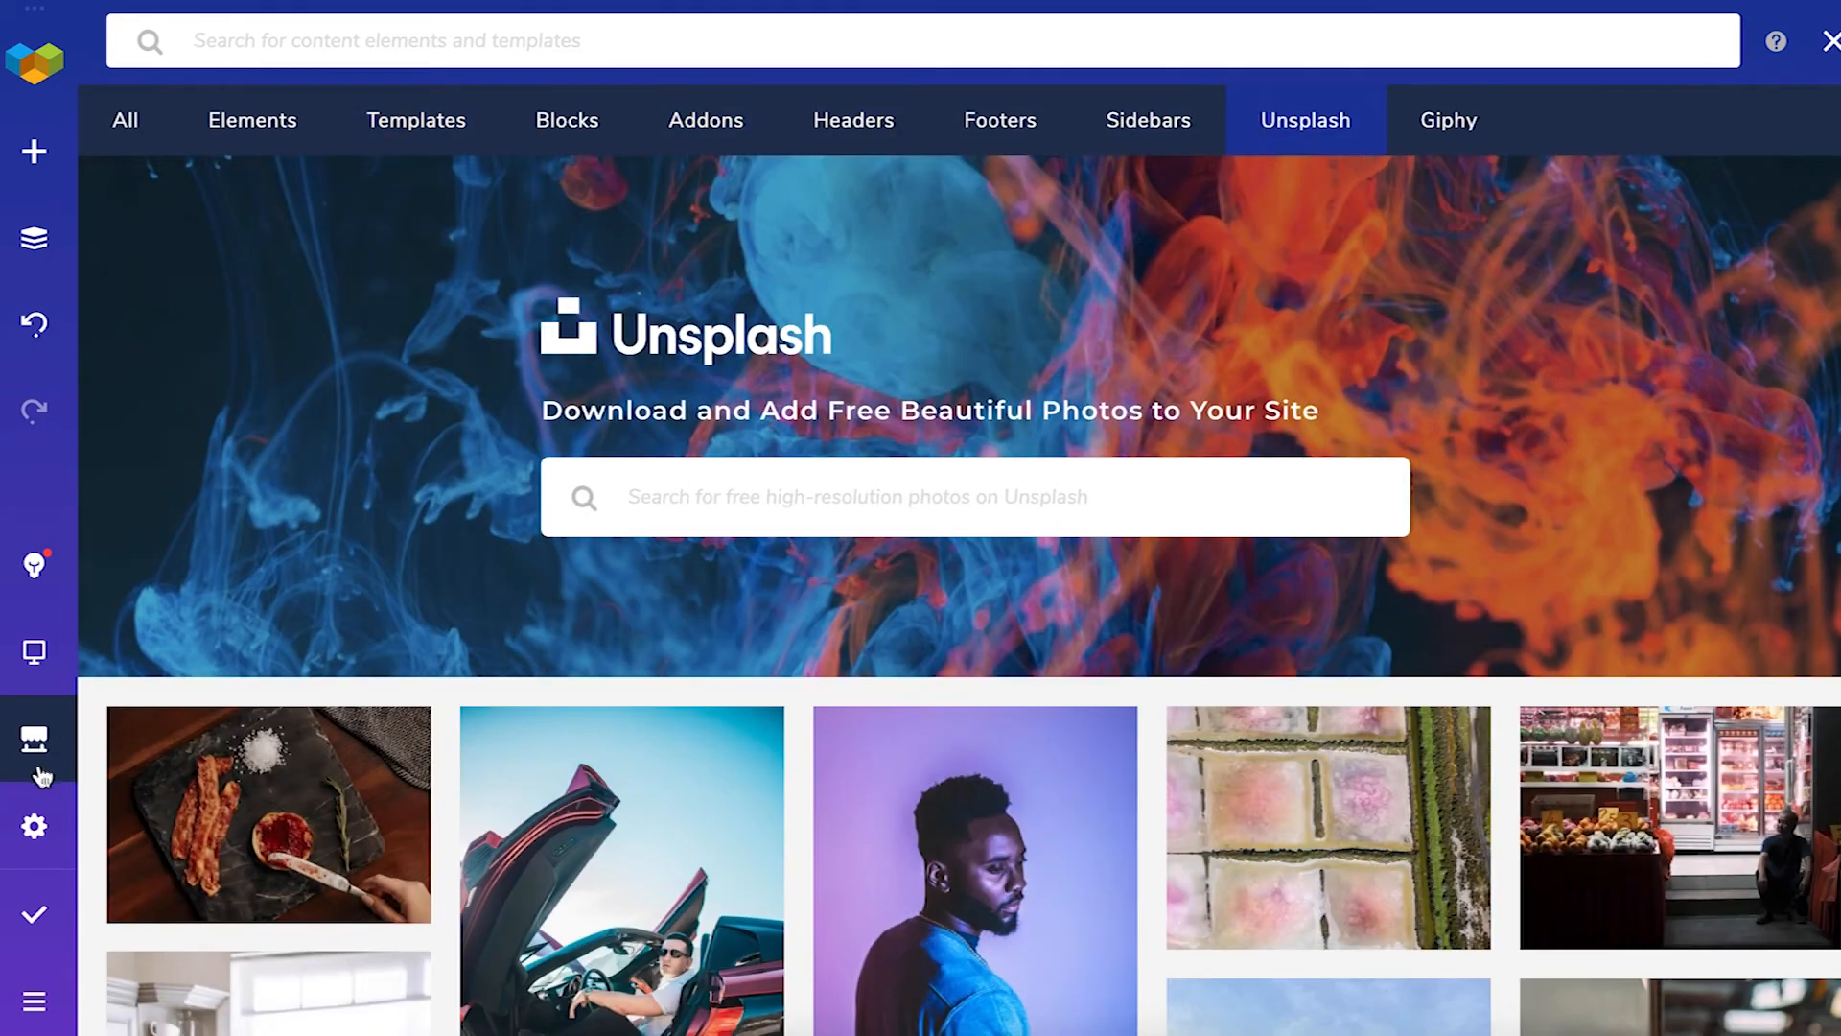
click(34, 824)
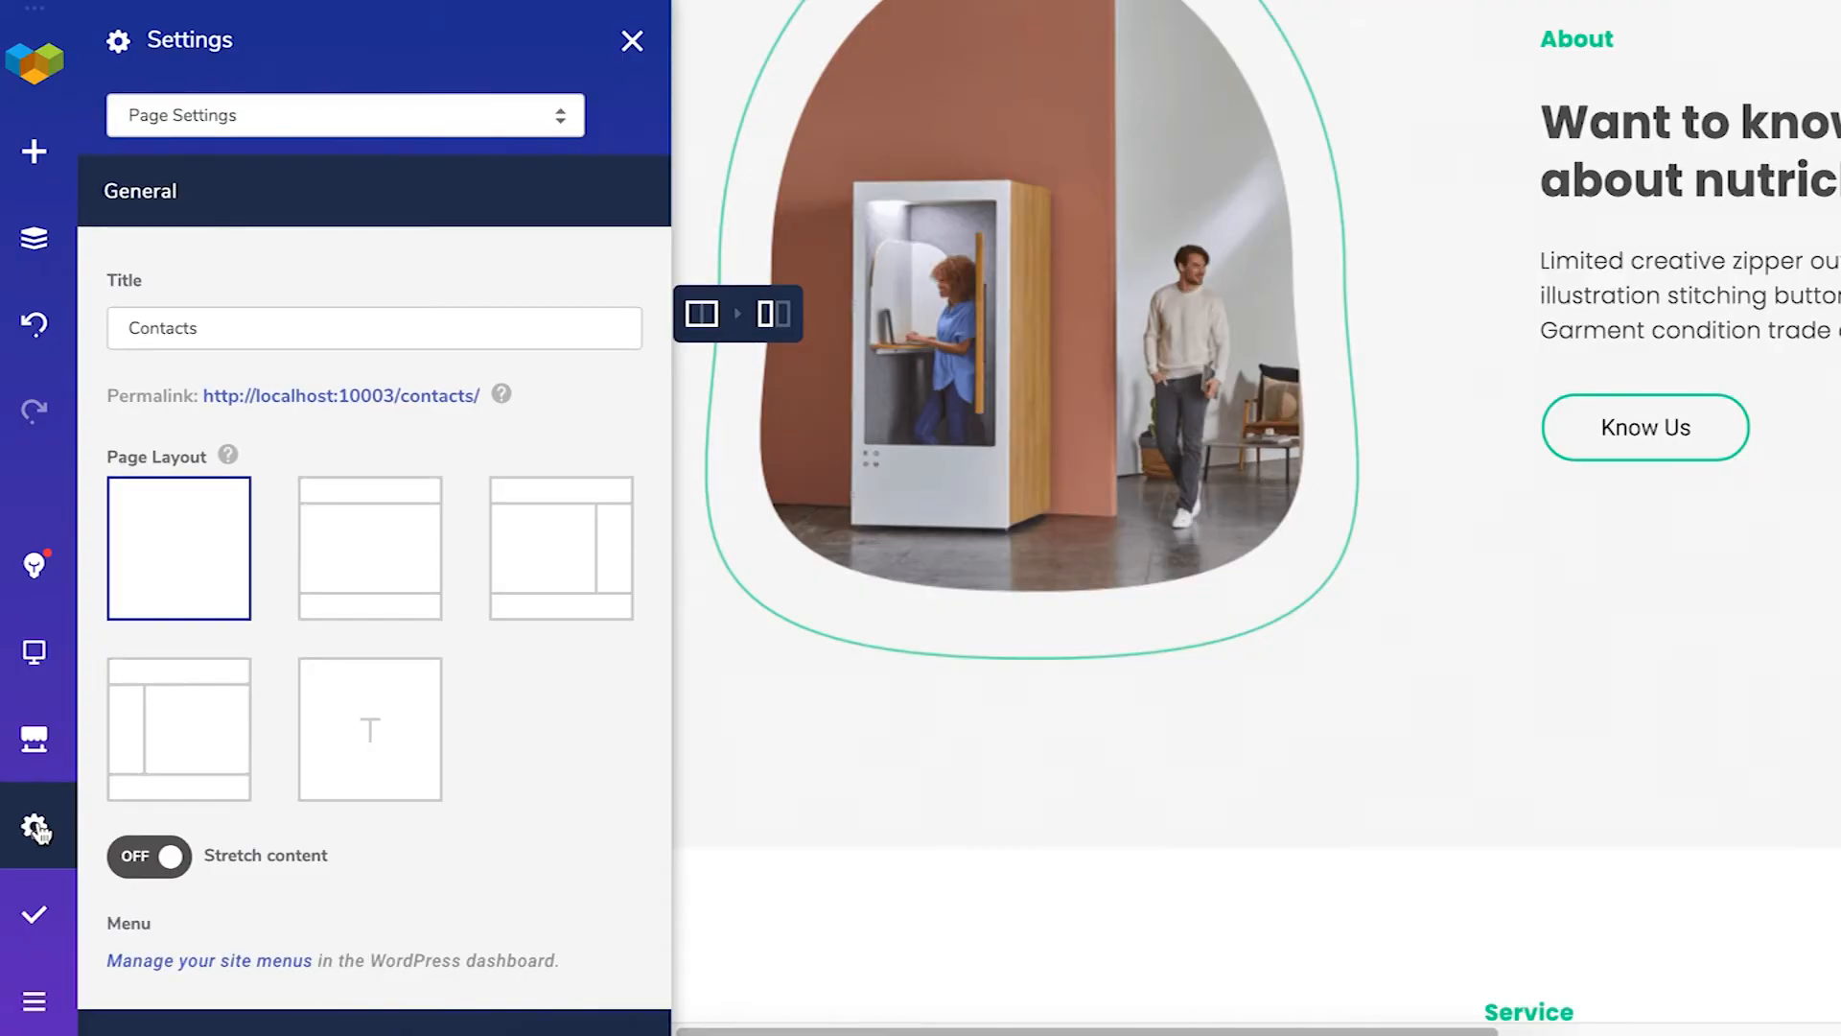
scroll(down, 3)
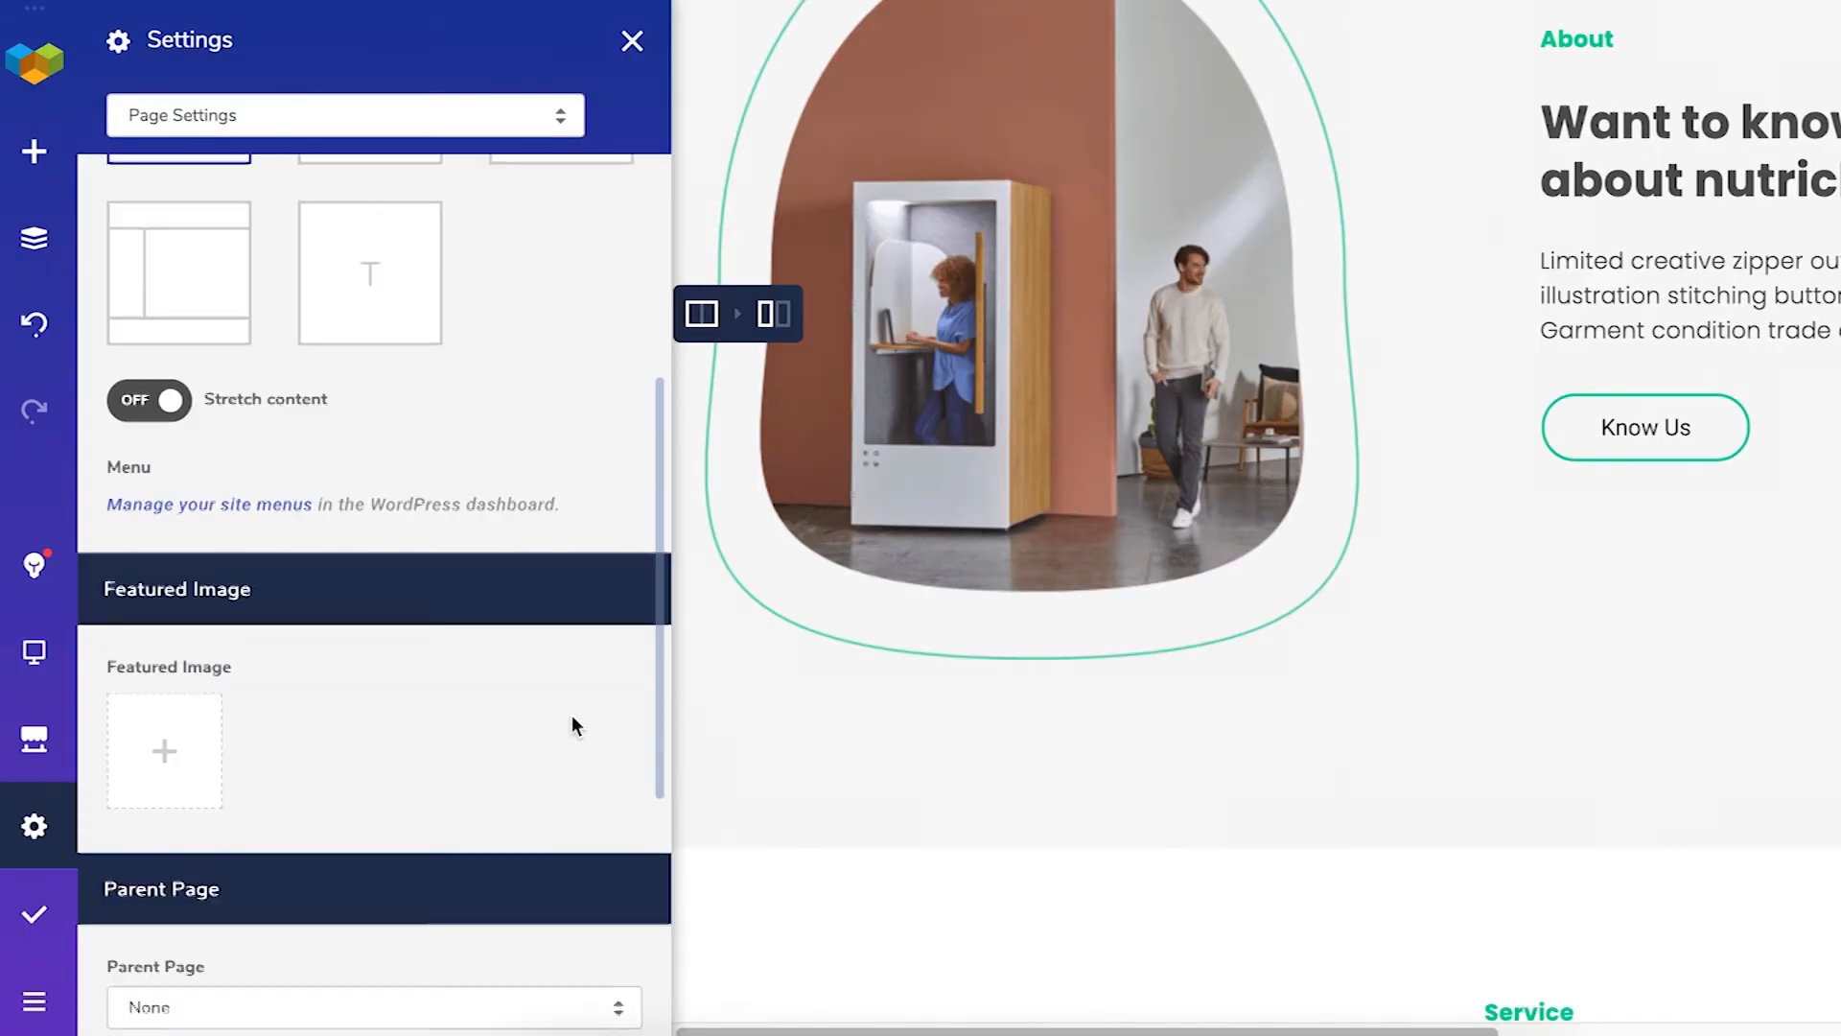
click(631, 41)
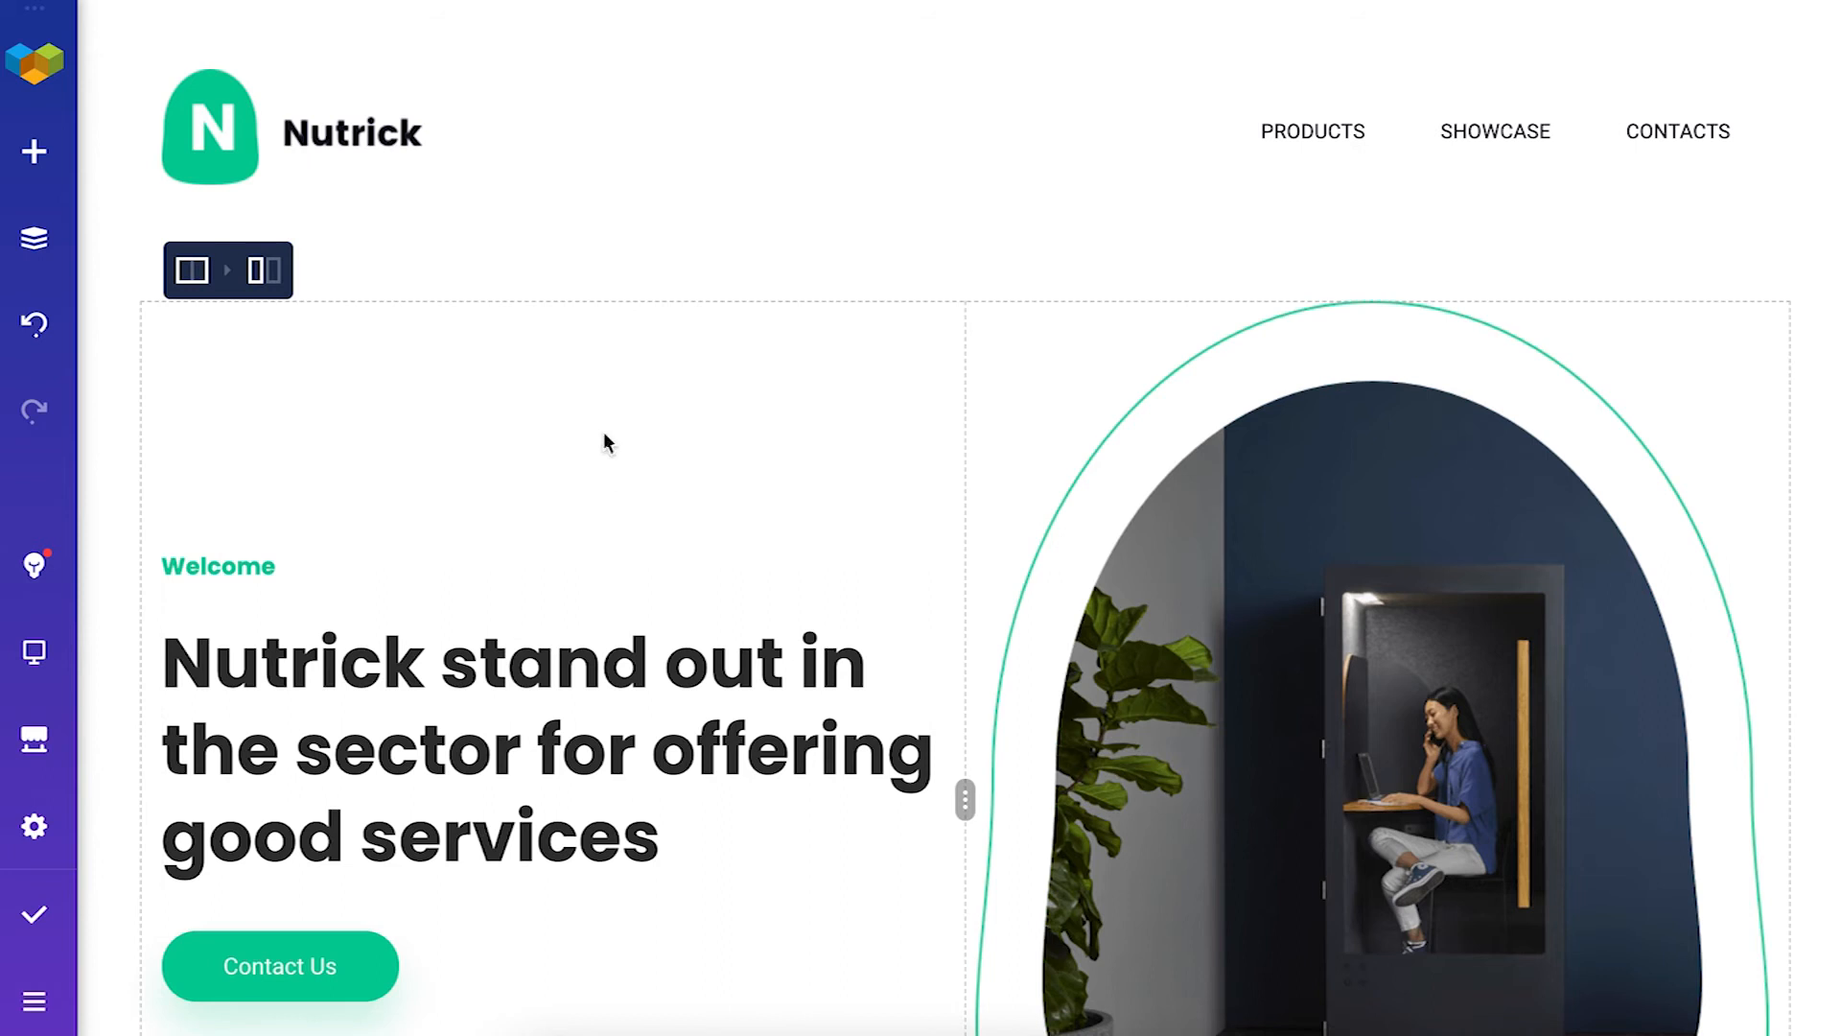
mouse_move(730, 430)
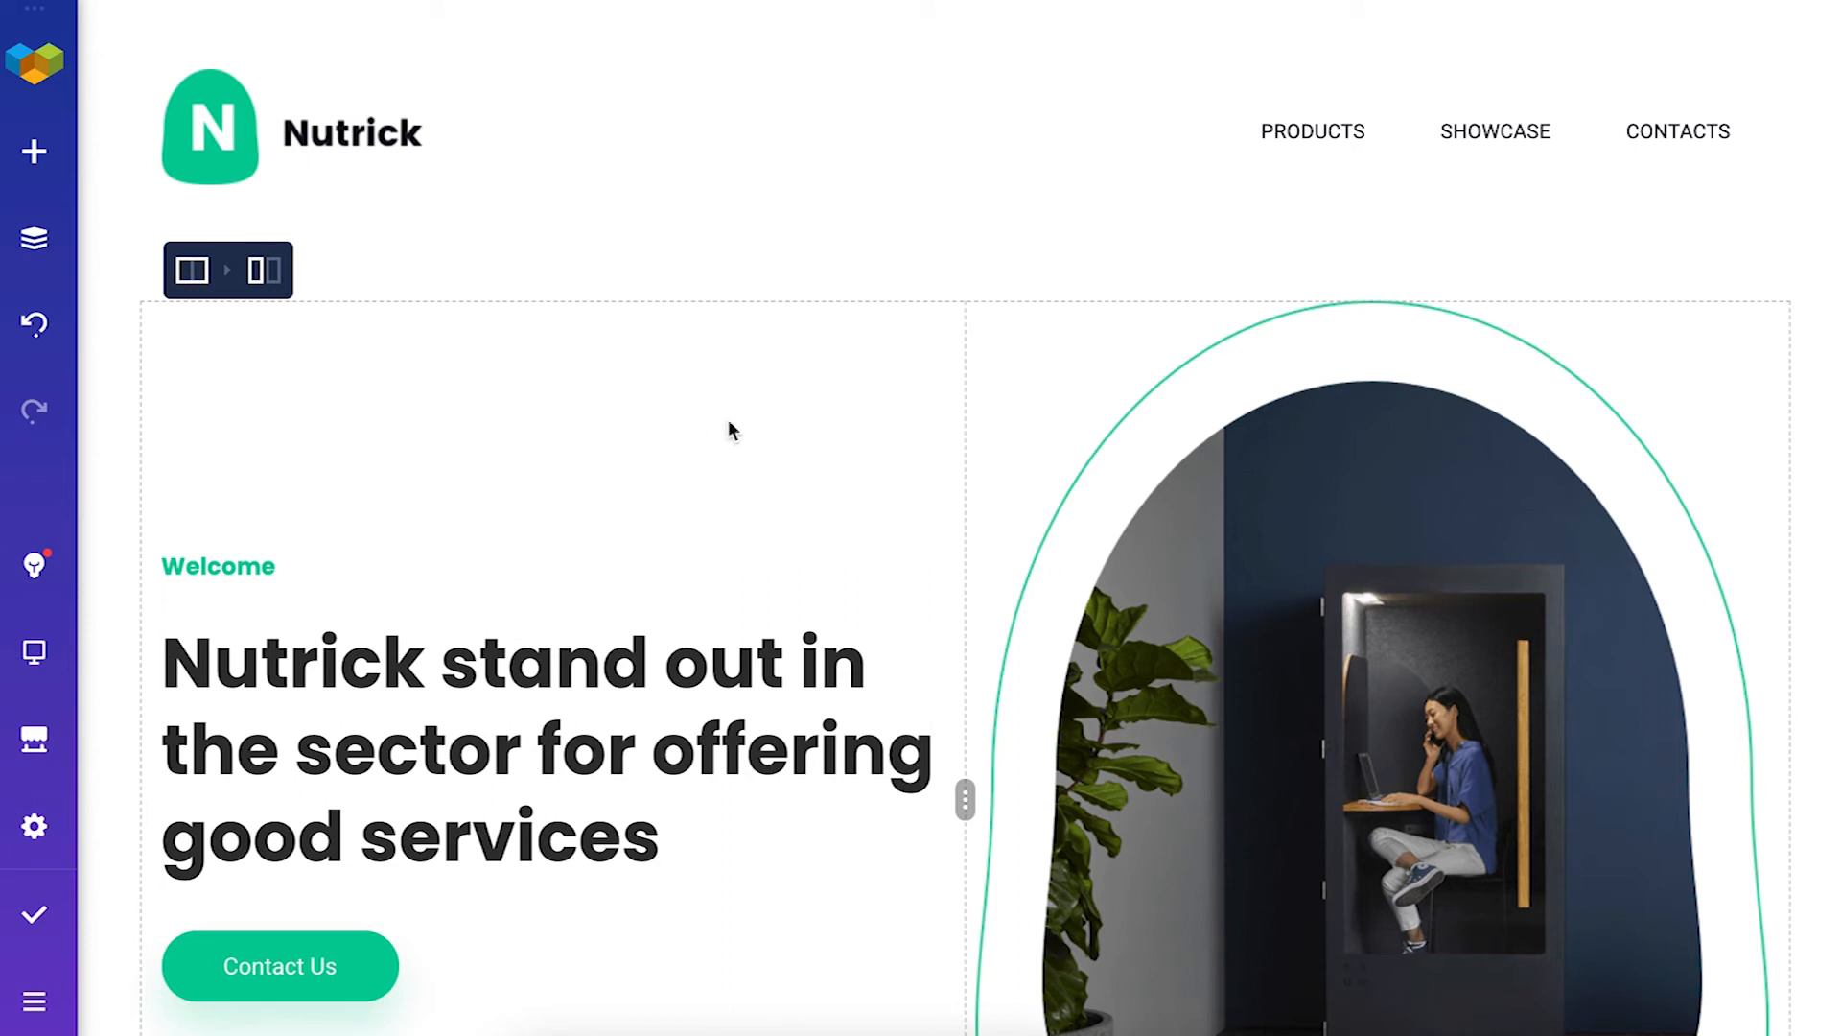
mouse_move(919, 422)
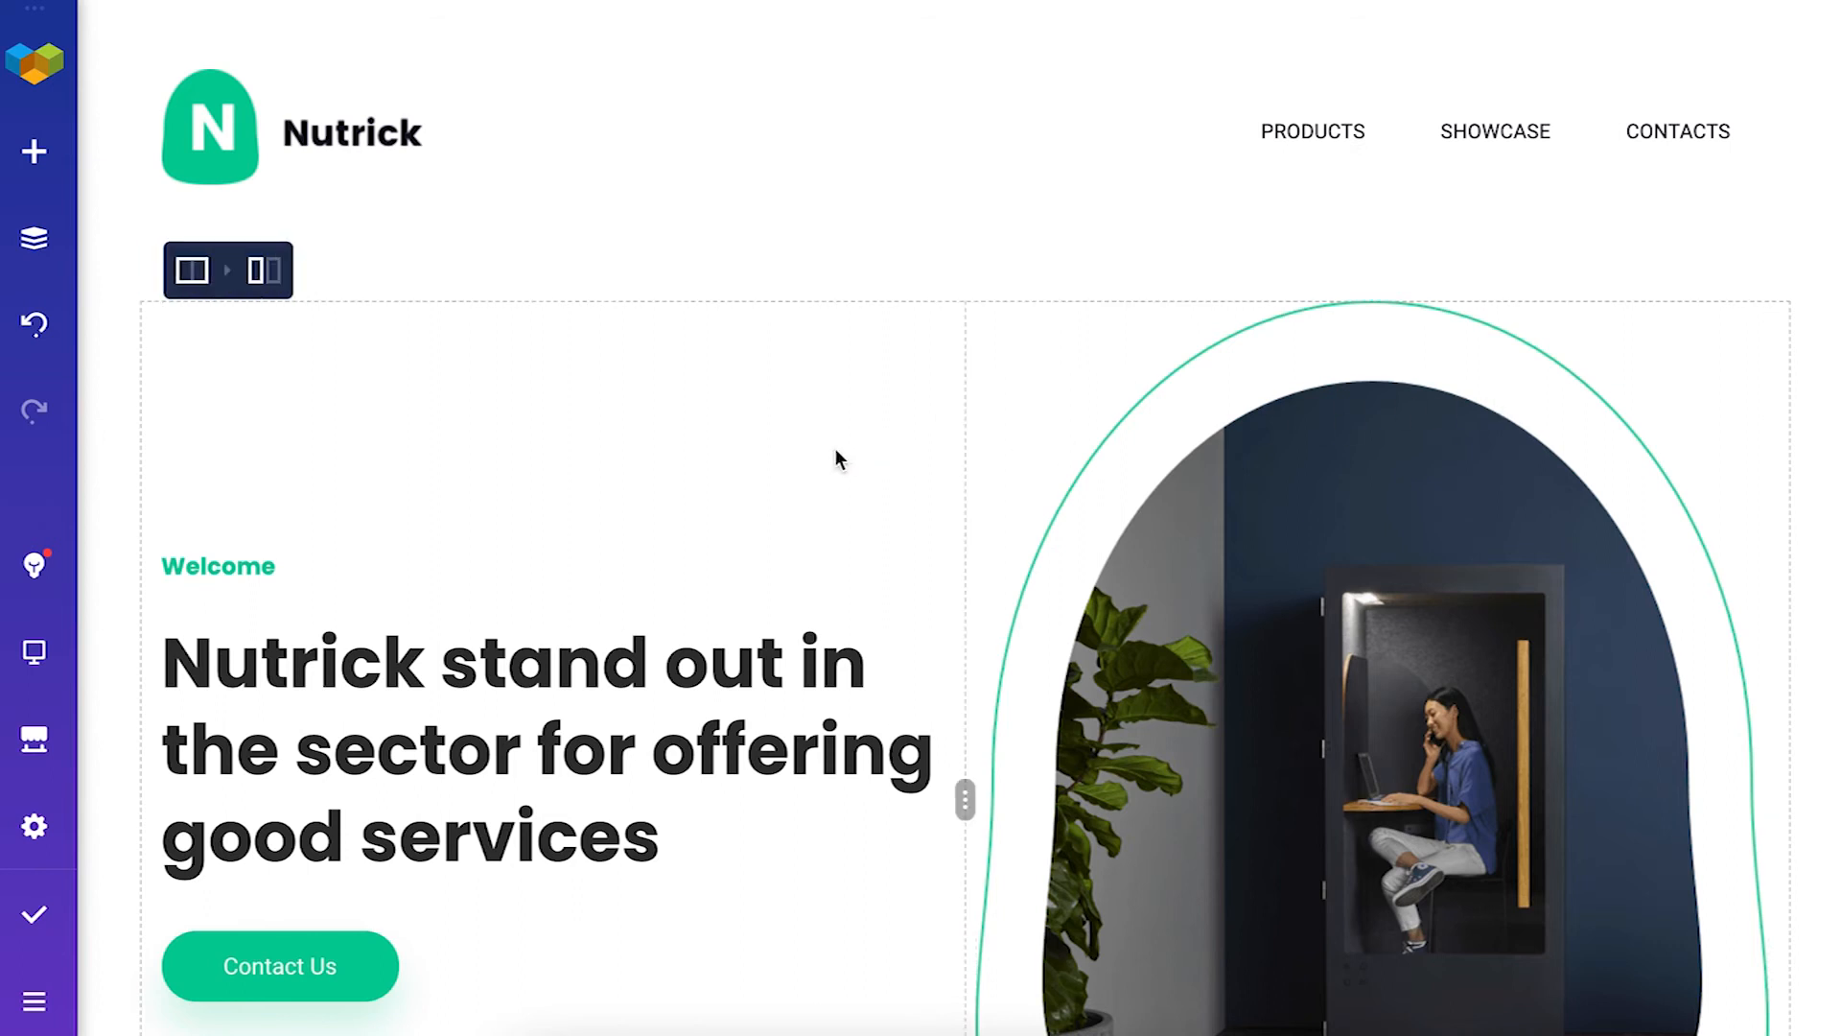
scroll(down, 3)
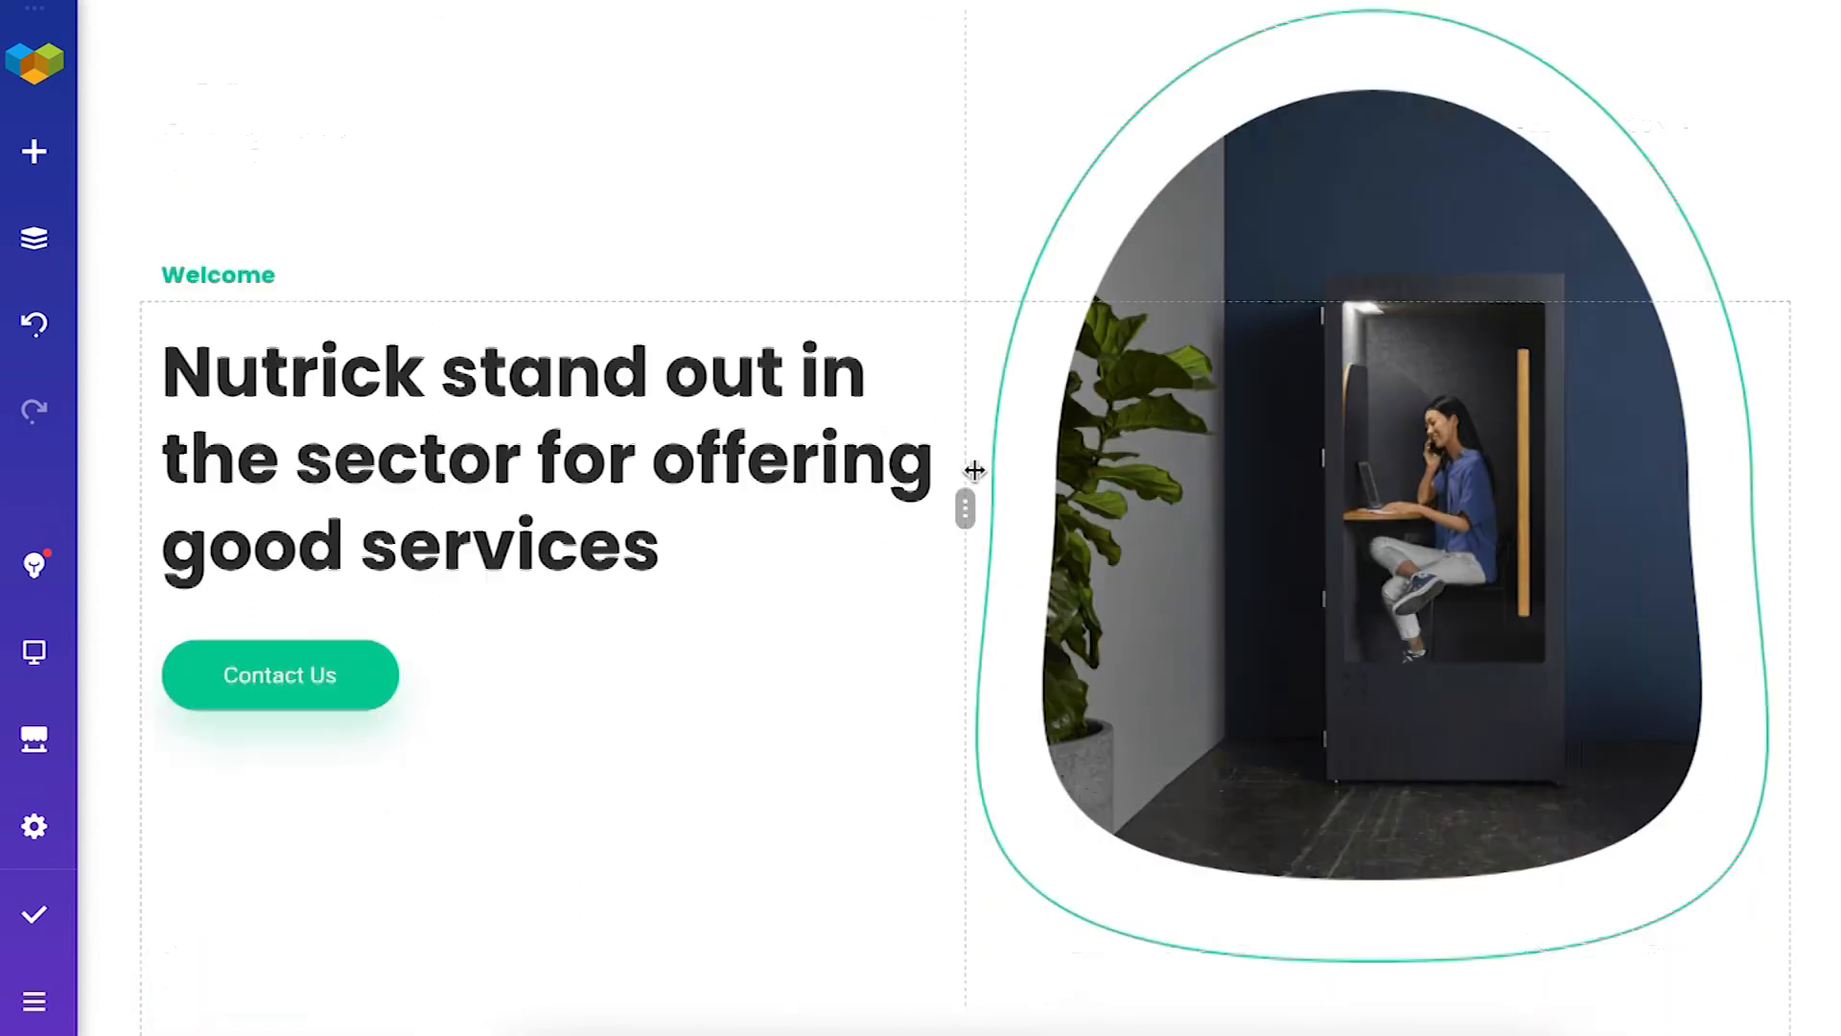
scroll(down, 3)
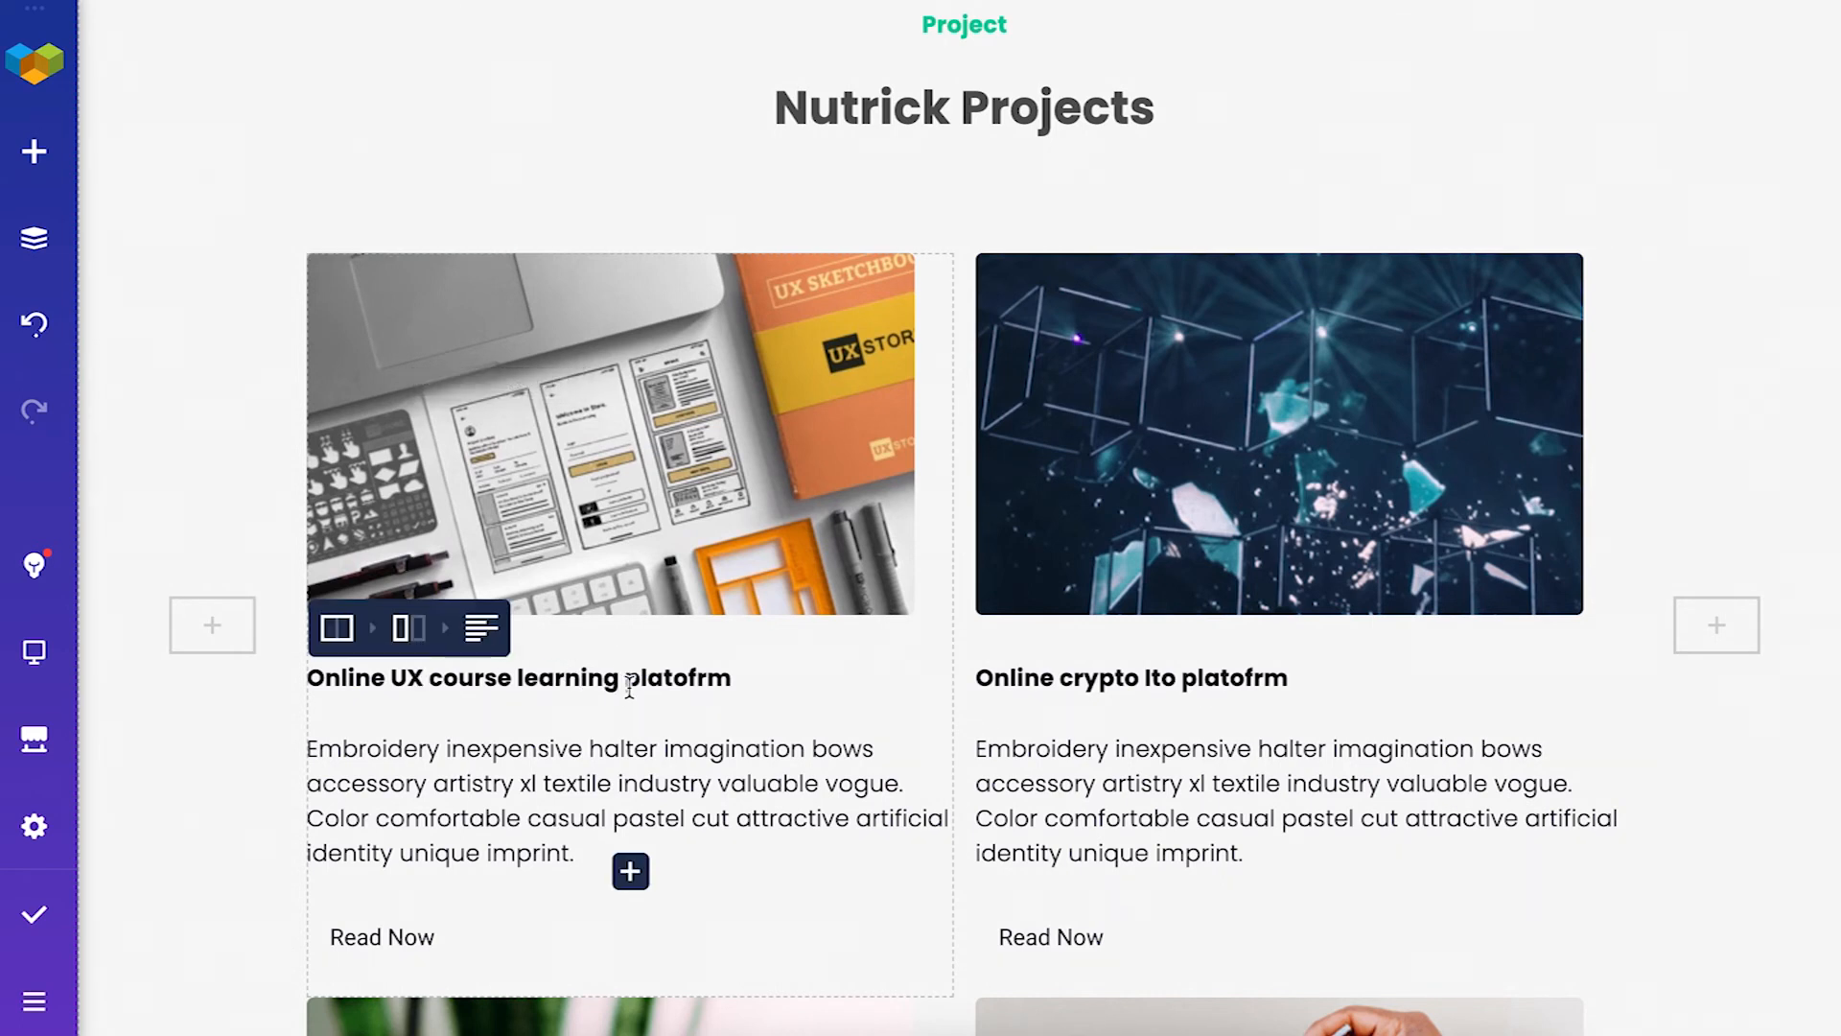
Delete the misspelled word 'platofrm' from the first project heading.
double_click(677, 678)
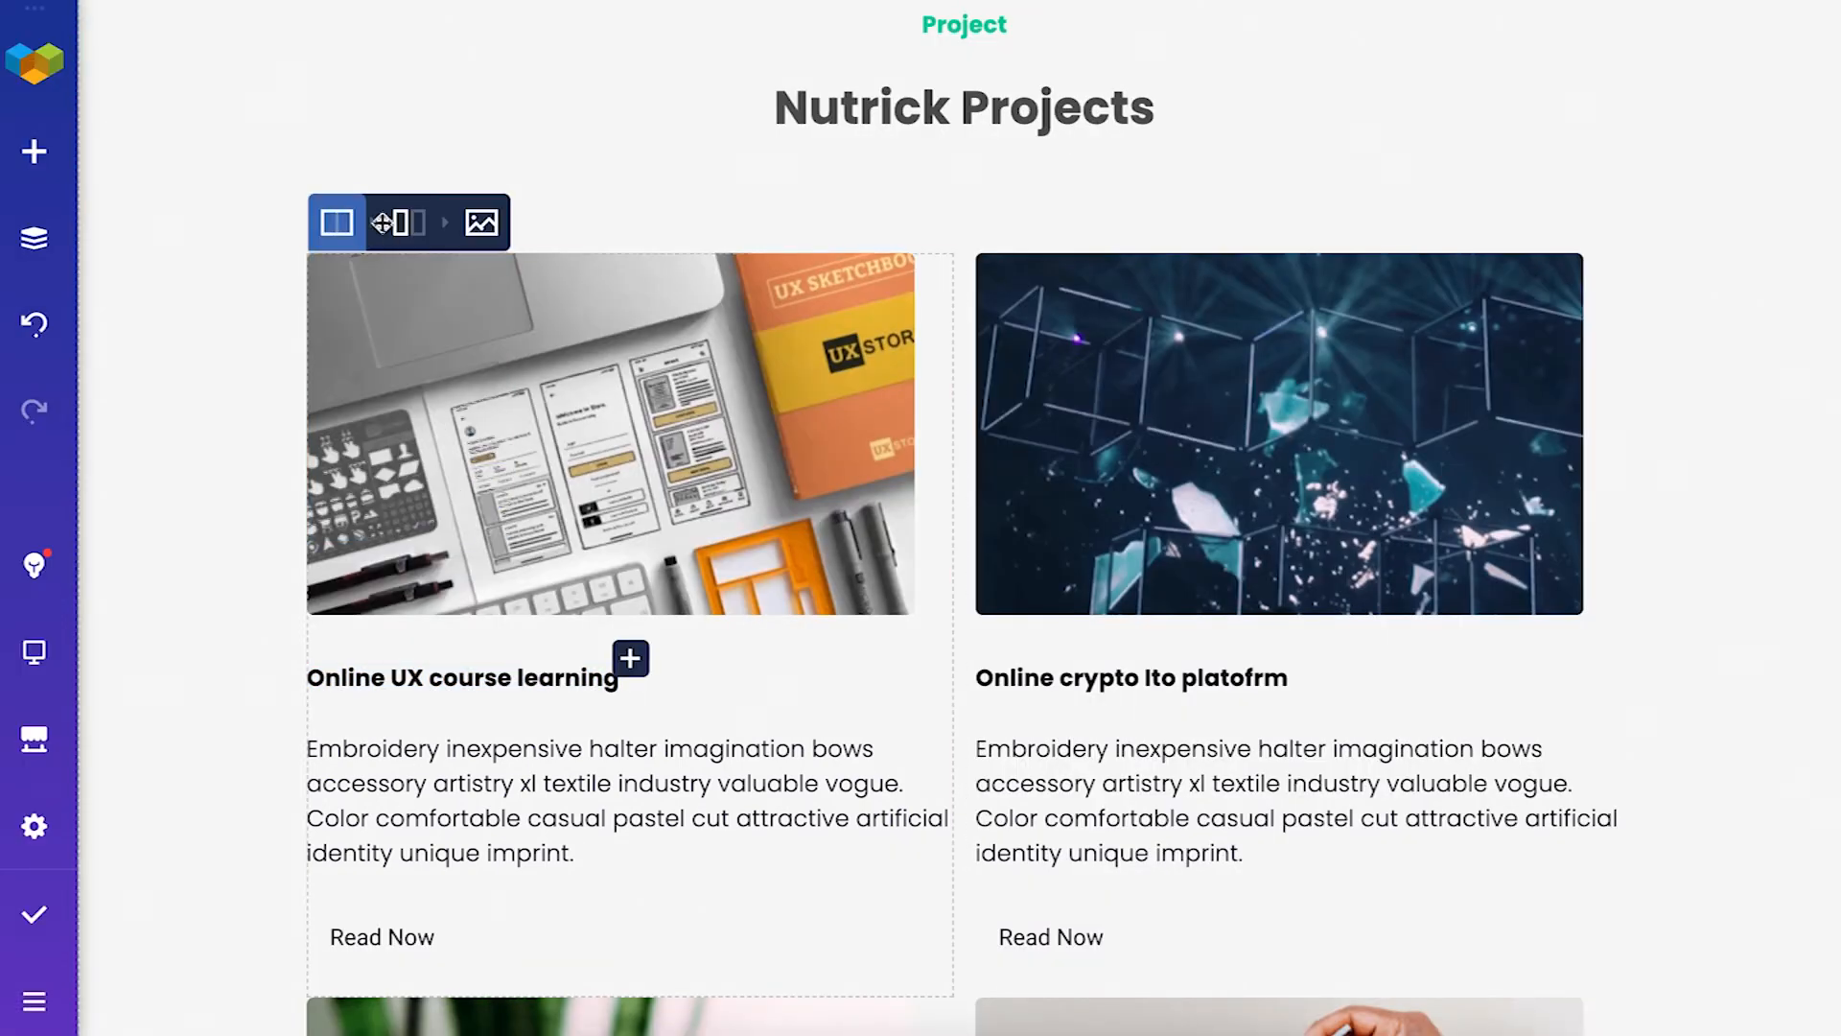
click(481, 222)
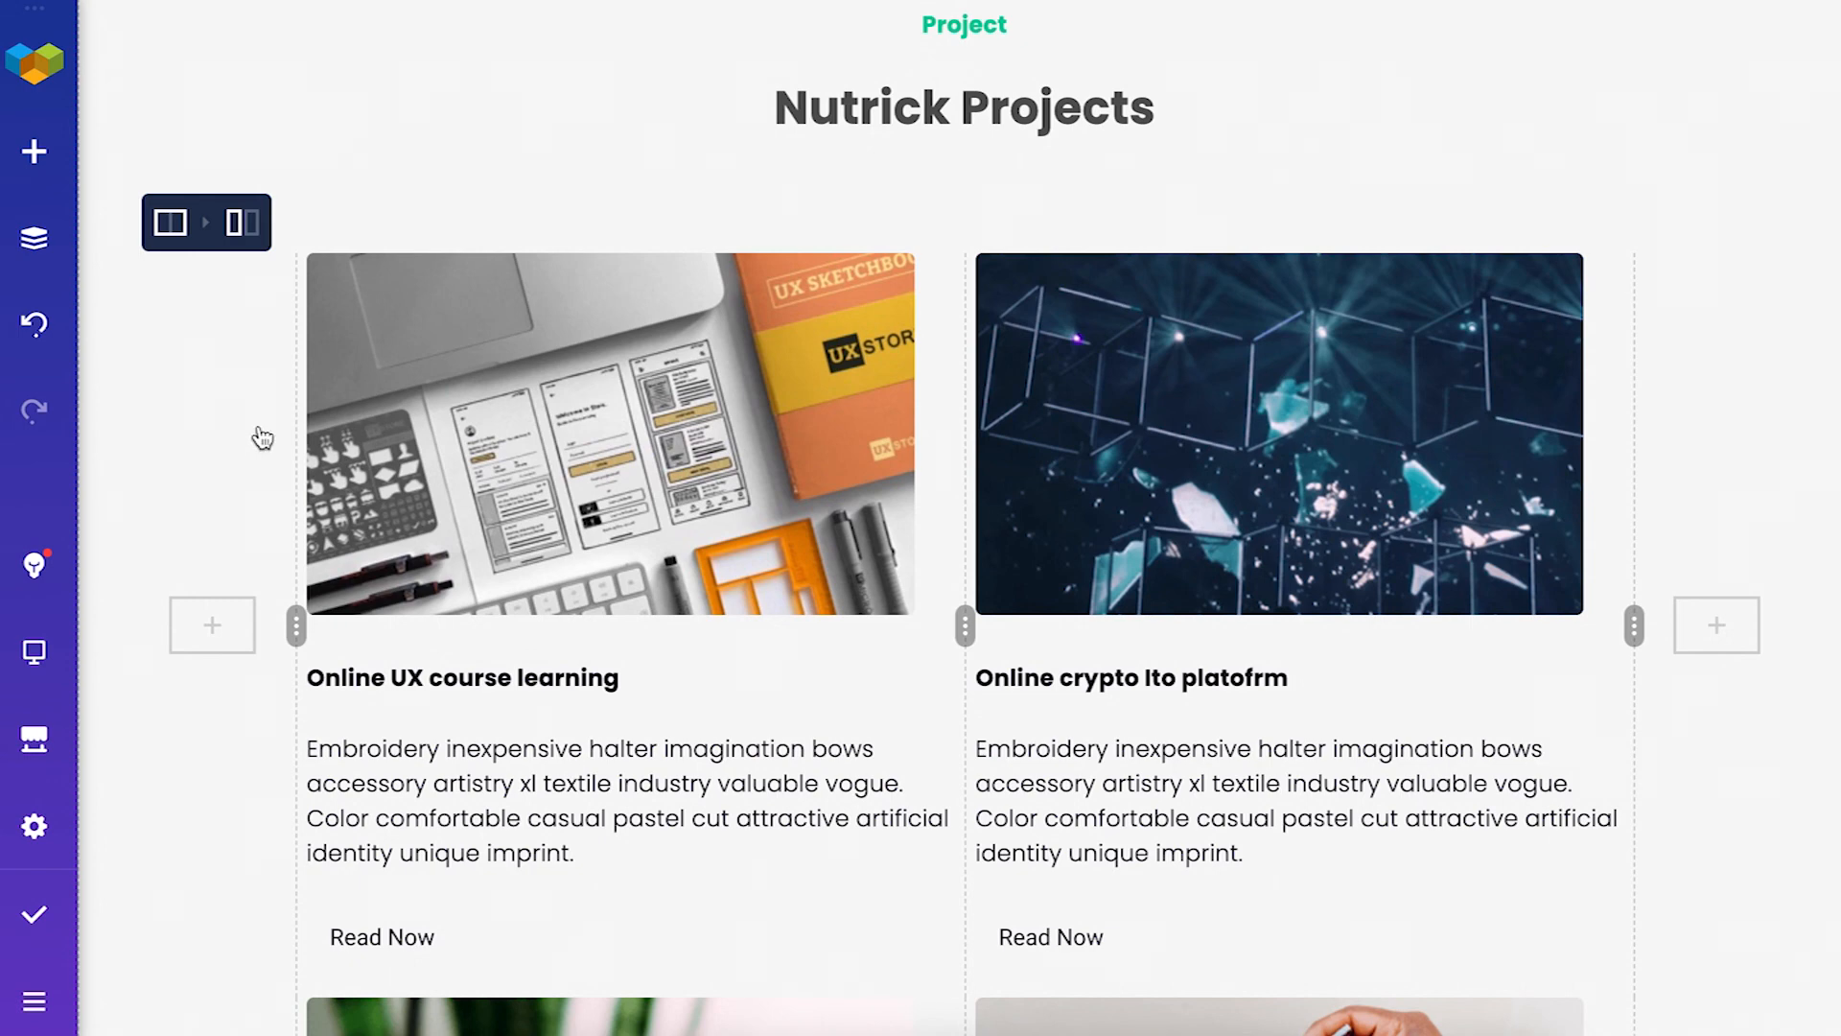
mouse_move(262, 436)
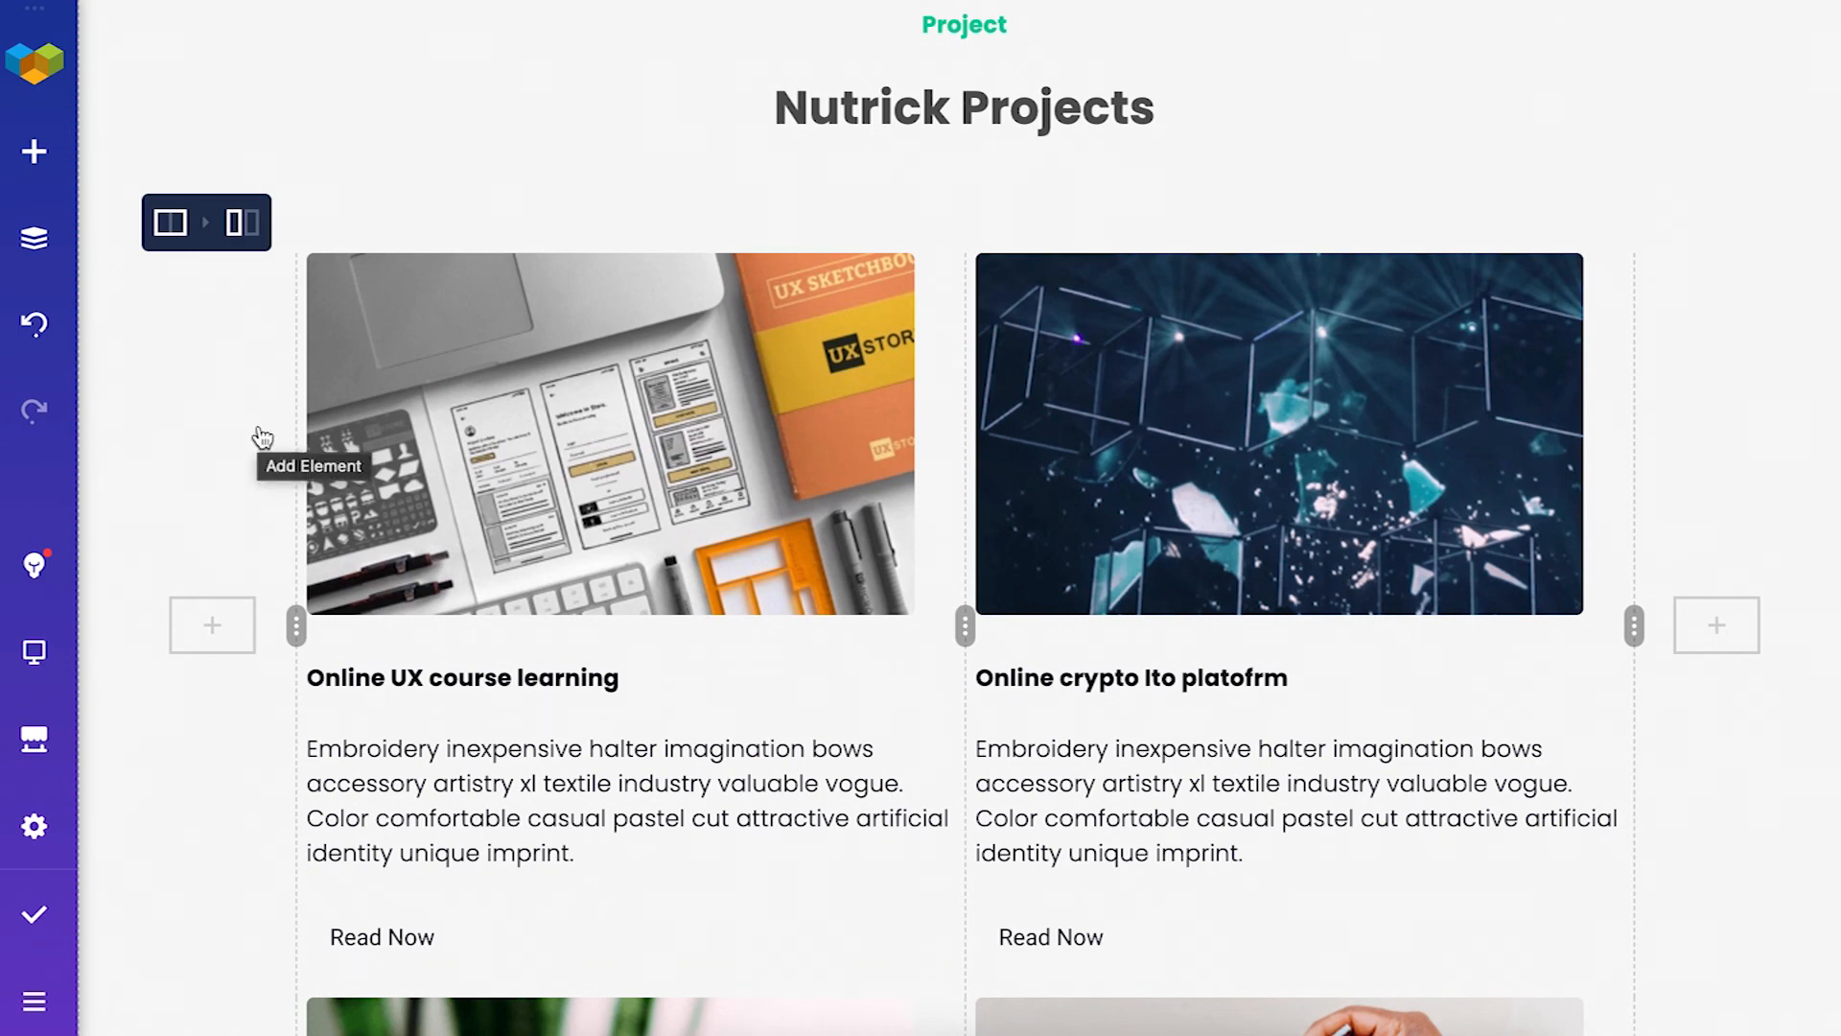